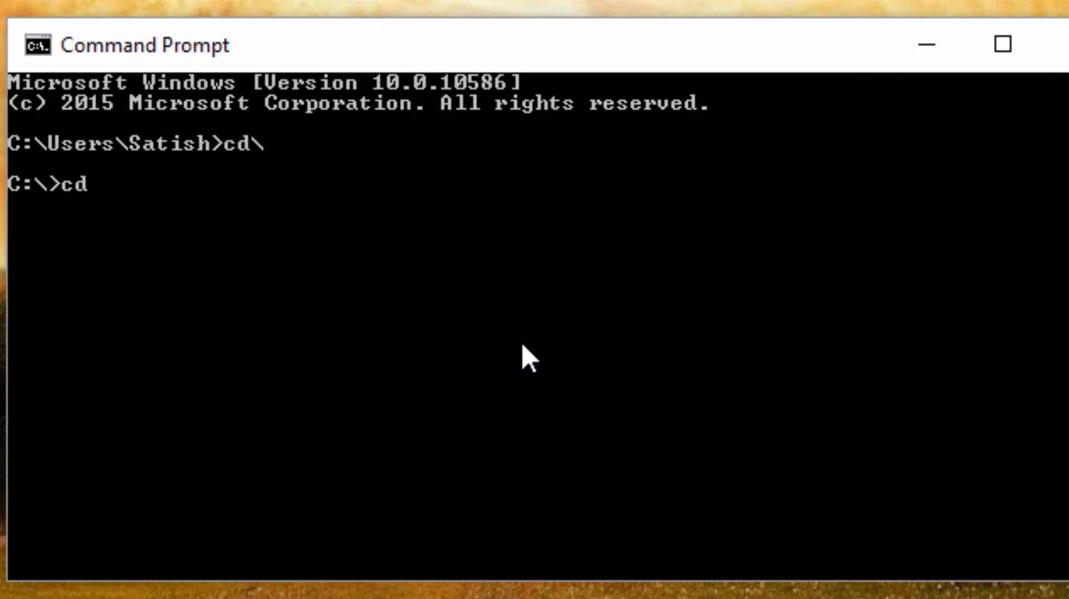
- From the technotip folder, check the installed Node version (v4.2.6)
text(technotip)
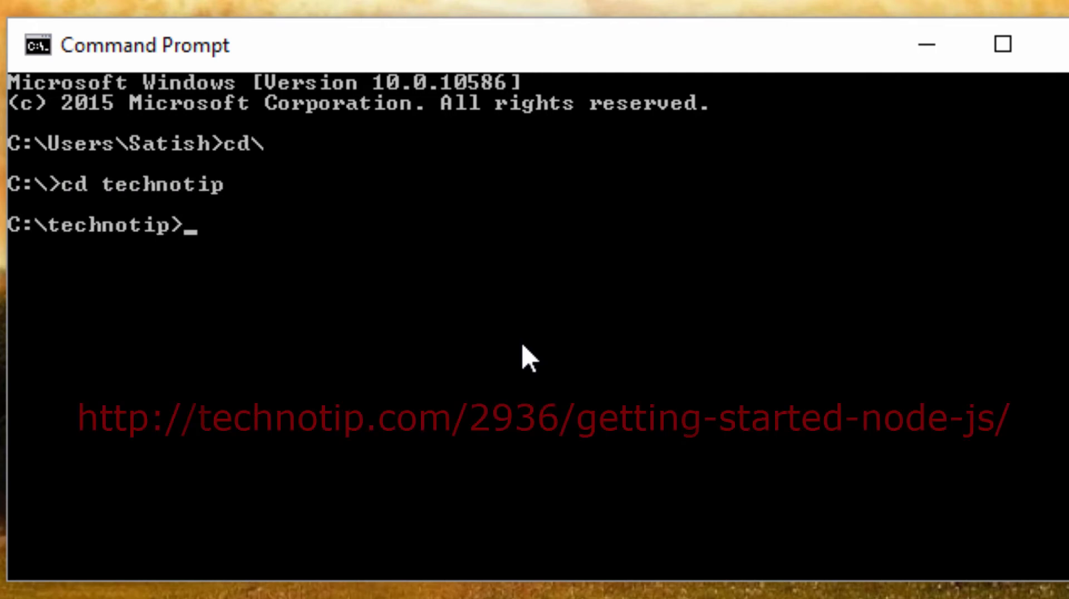
text(node -)
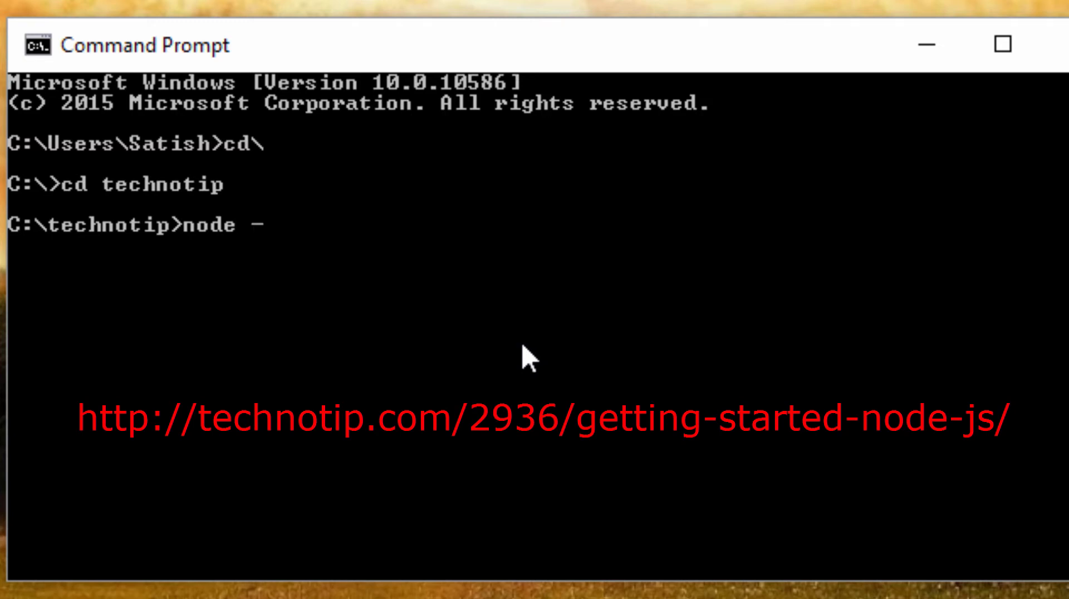
text(v)
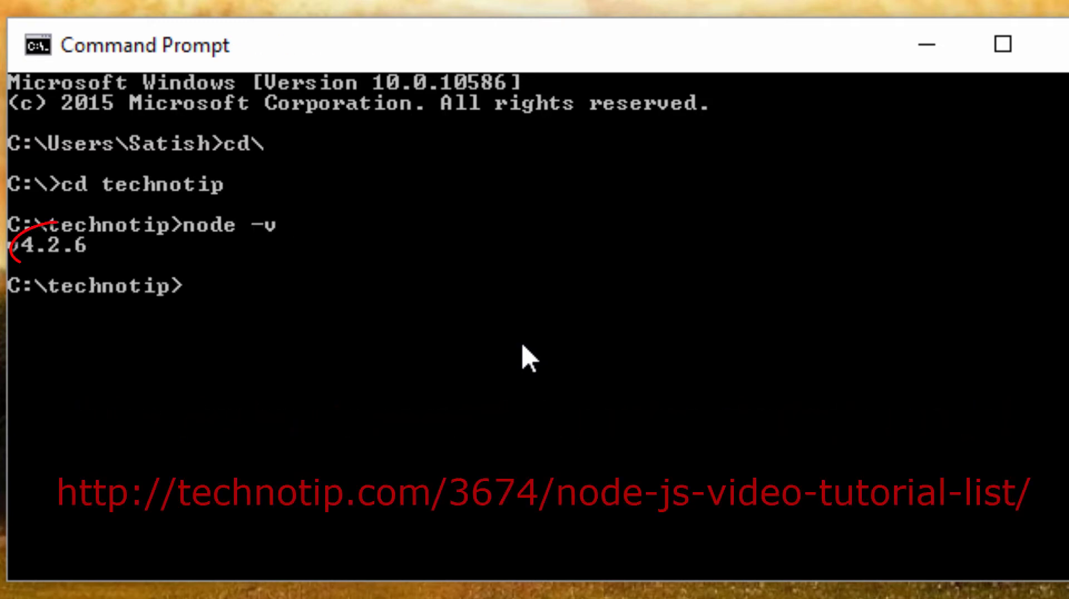
- Install Cordova and Ionic globally with npm install -g cordova ionic
text(npm)
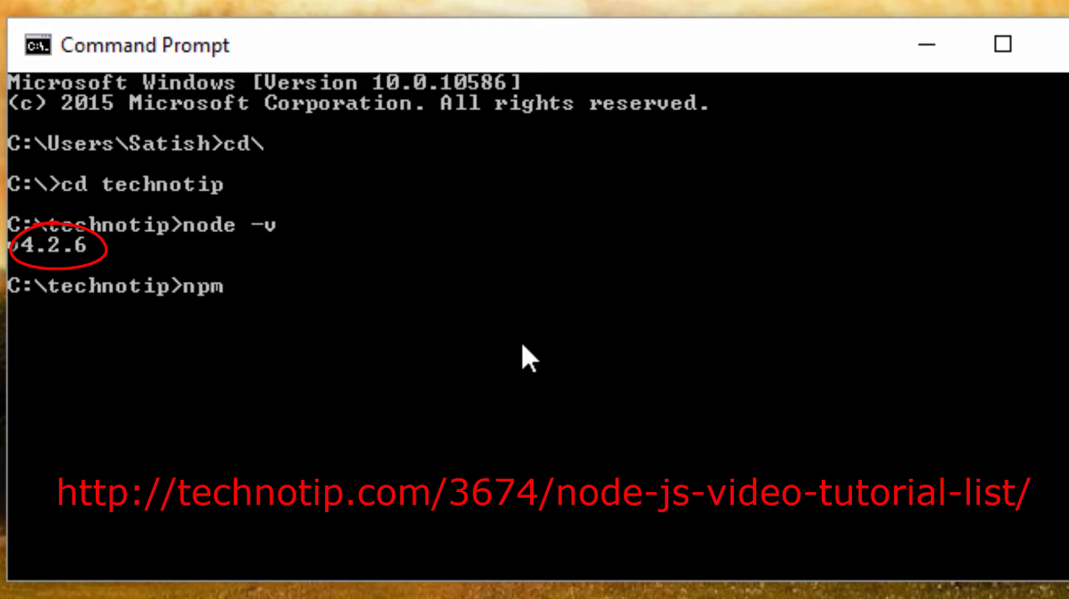
text(install)
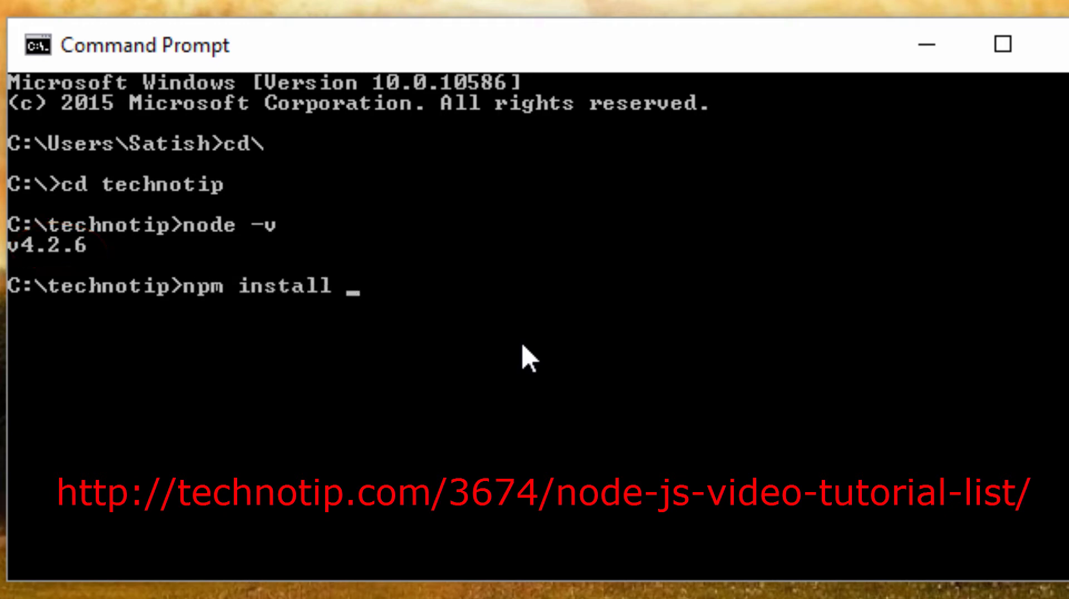
text(-g cor)
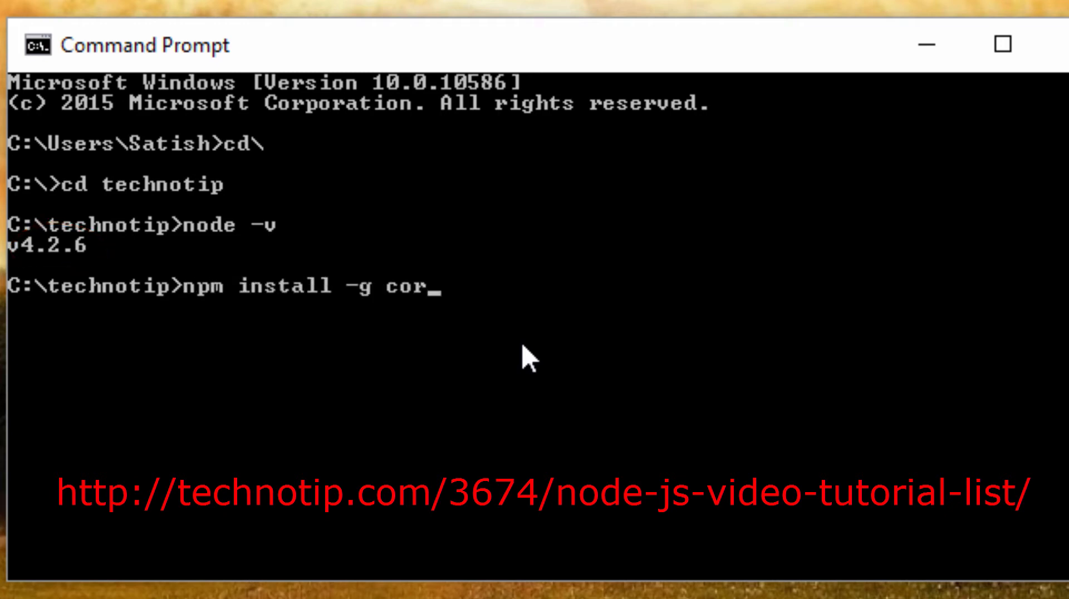
text(dova ionic)
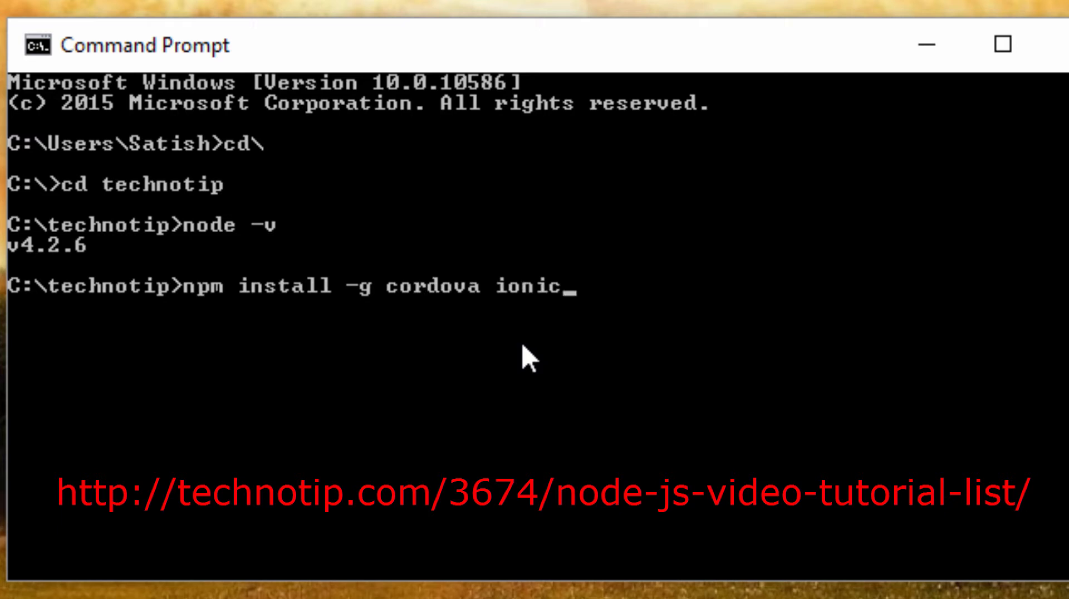
key(backspace)
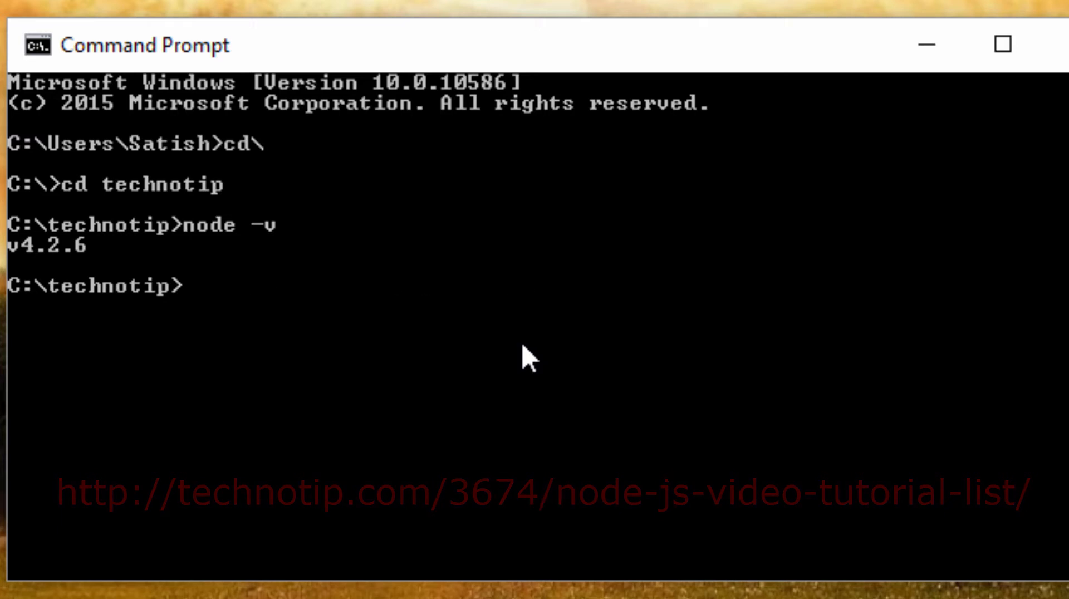
- Confirm Cordova 6.0.0 and Ionic 1.7.14 are installed via their -v checks
text(cordova -)
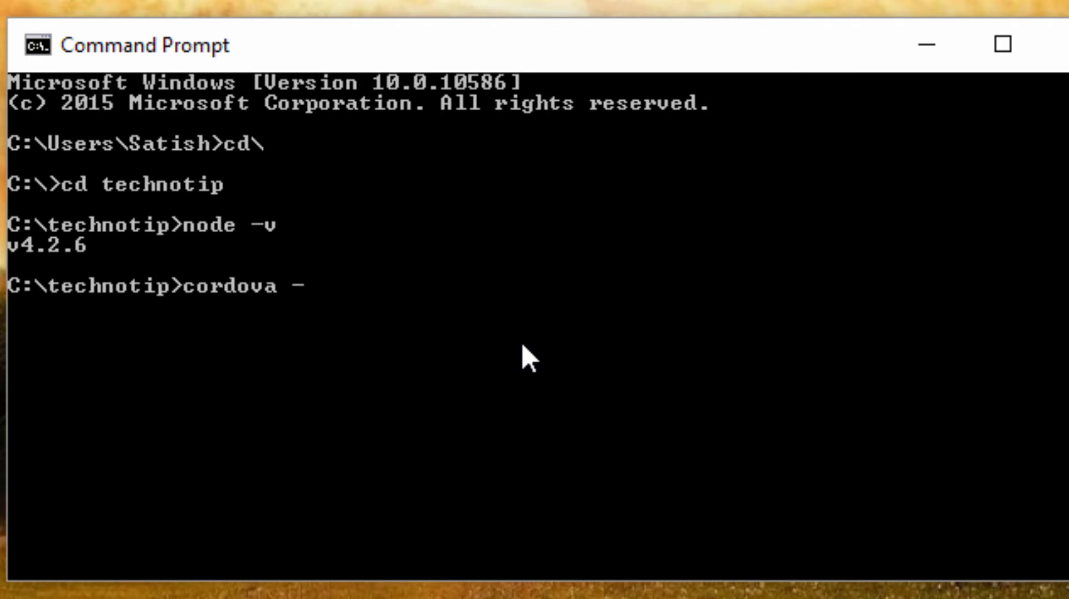
text(v)
text(io)
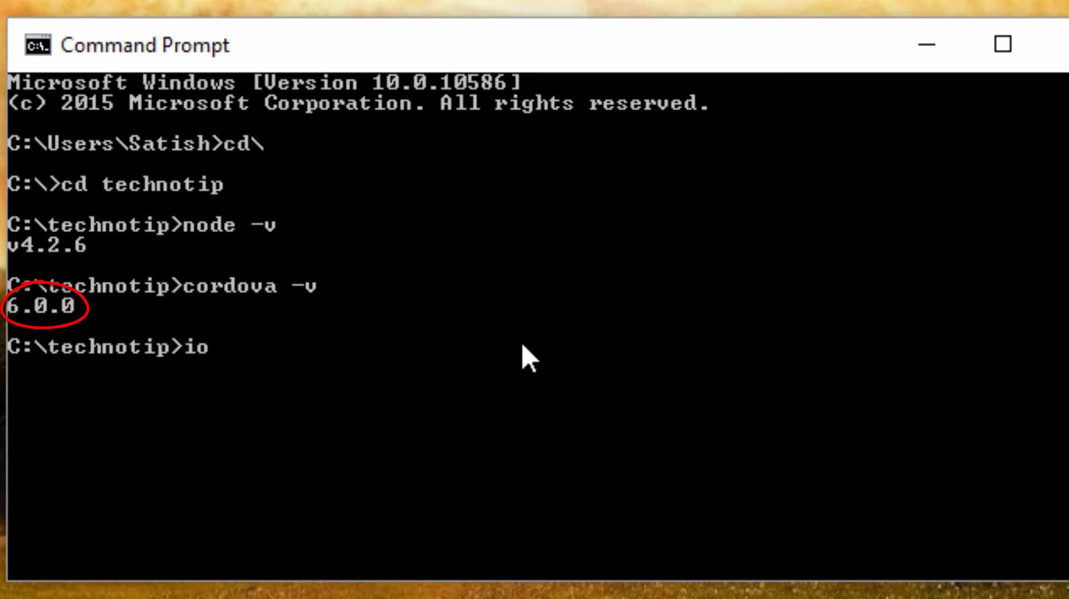
text(nic -v)
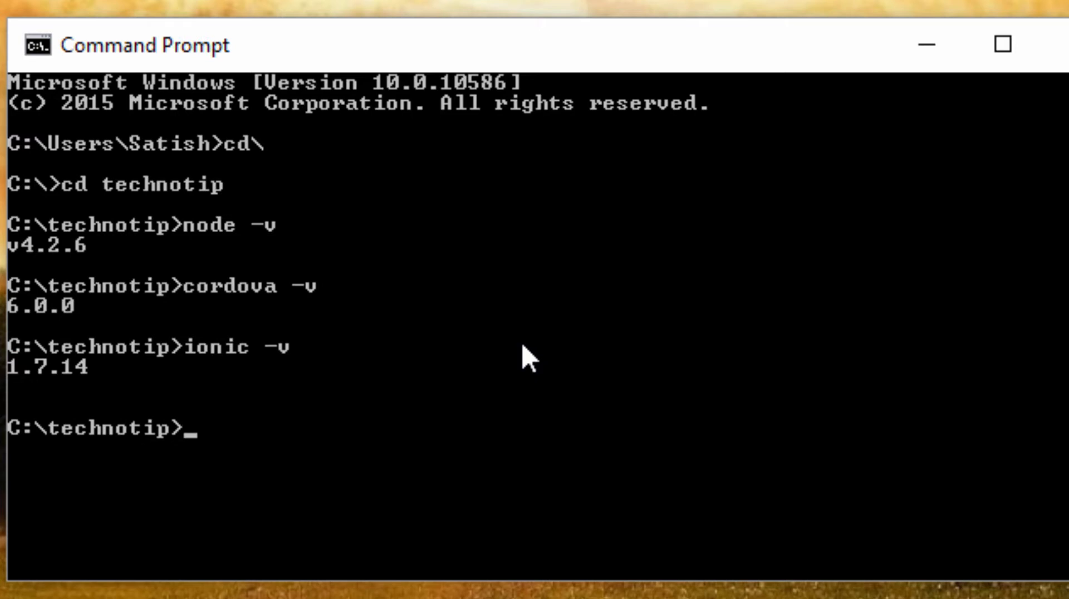
- Run 'ionic start myApp1 tabs' to generate the myApp1 project from the tabs template
text(ioni)
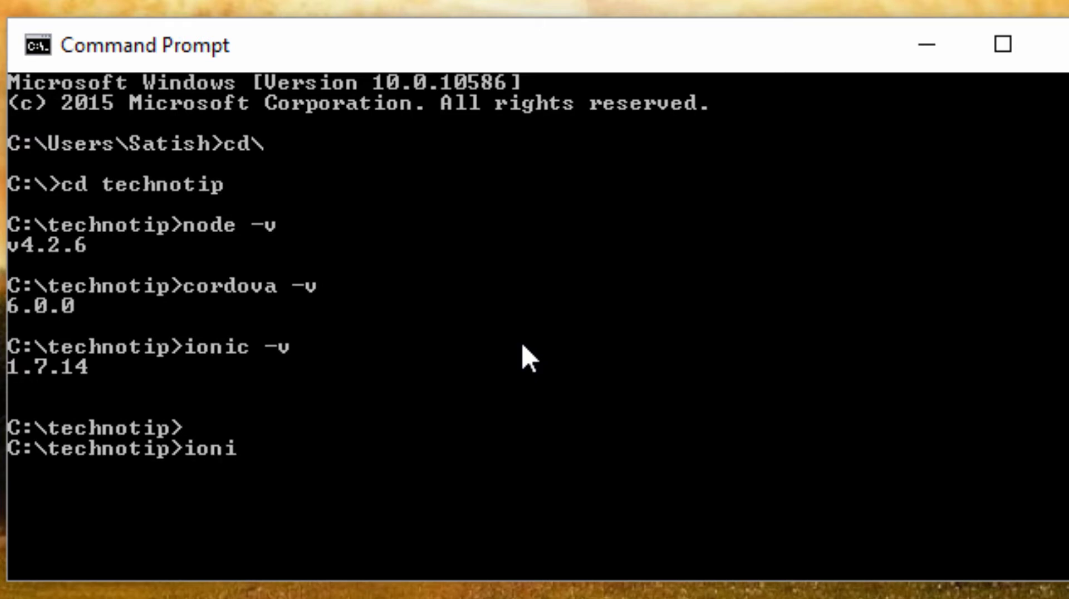
text(c start)
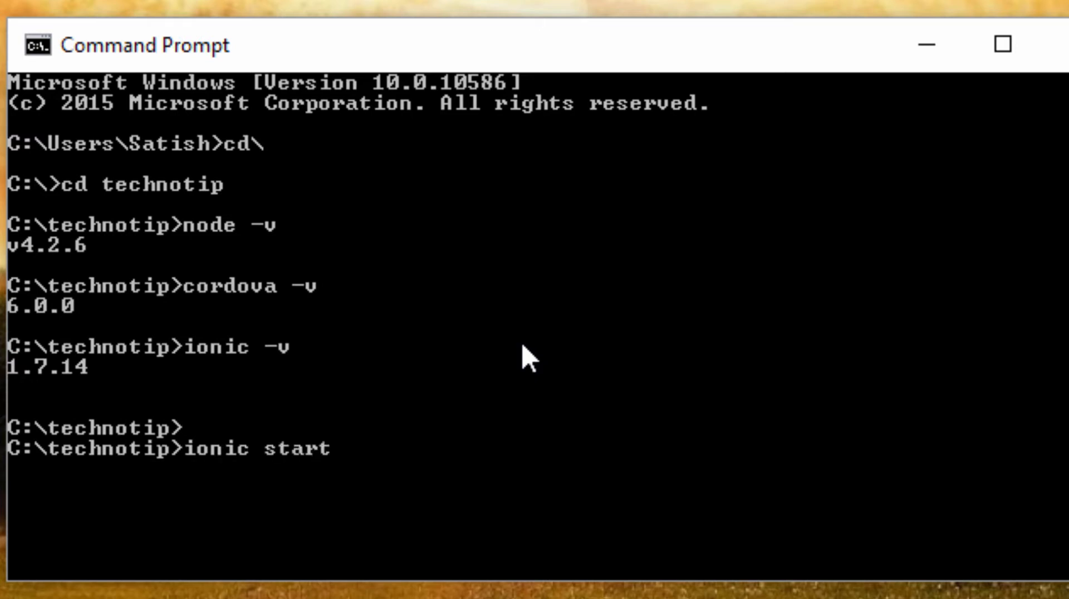
text(myApp)
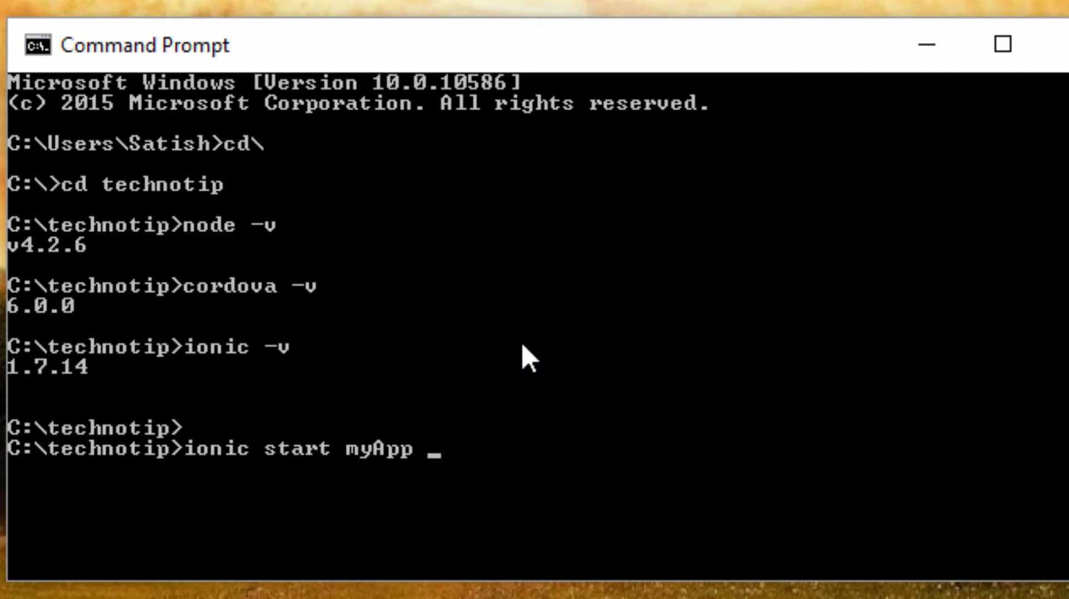
text(1)
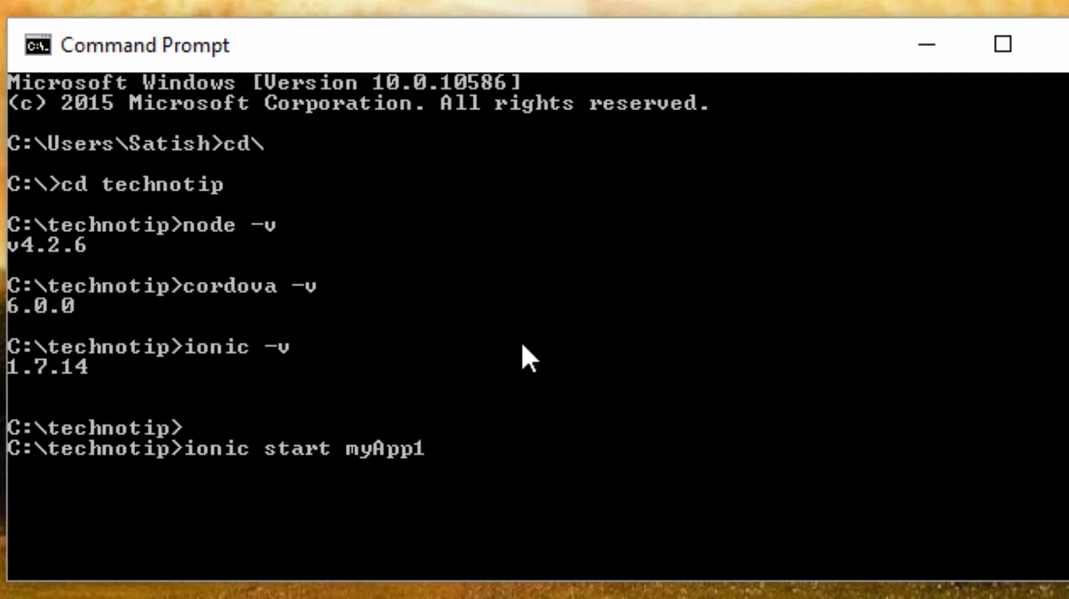
text(tabs)
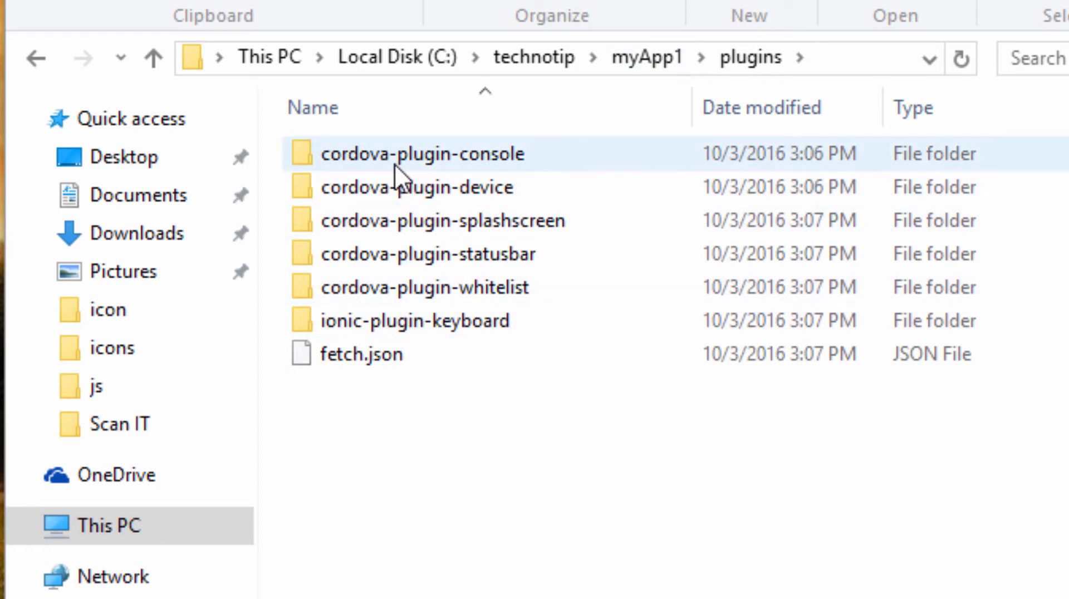
mouse_move(402, 348)
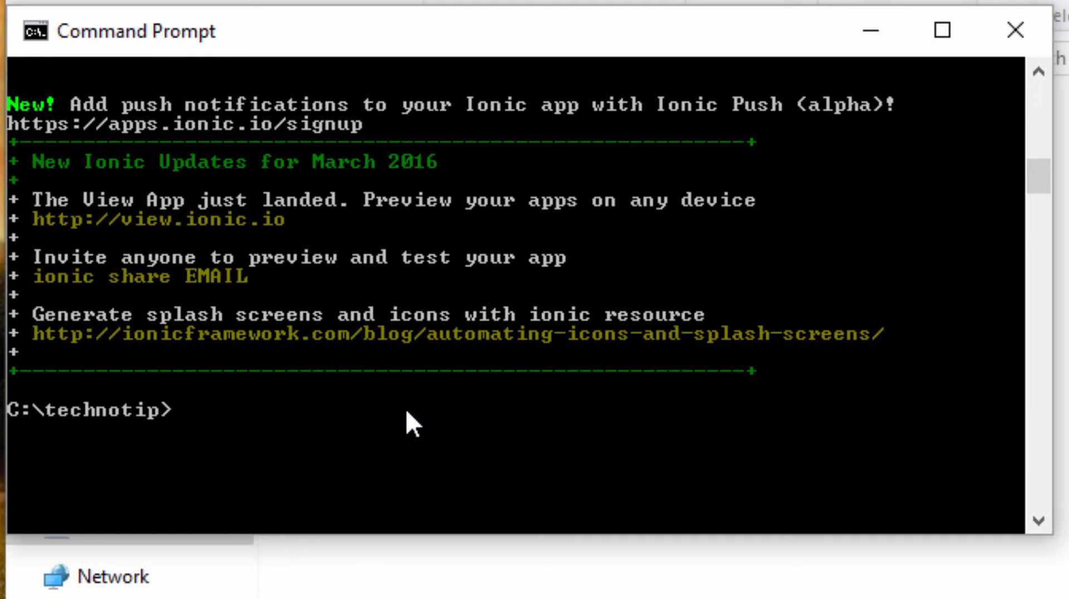
- Try 'cordova plugin list' in technotip (fails), then cd into myApp1 and list its plugins
text(cordova pl)
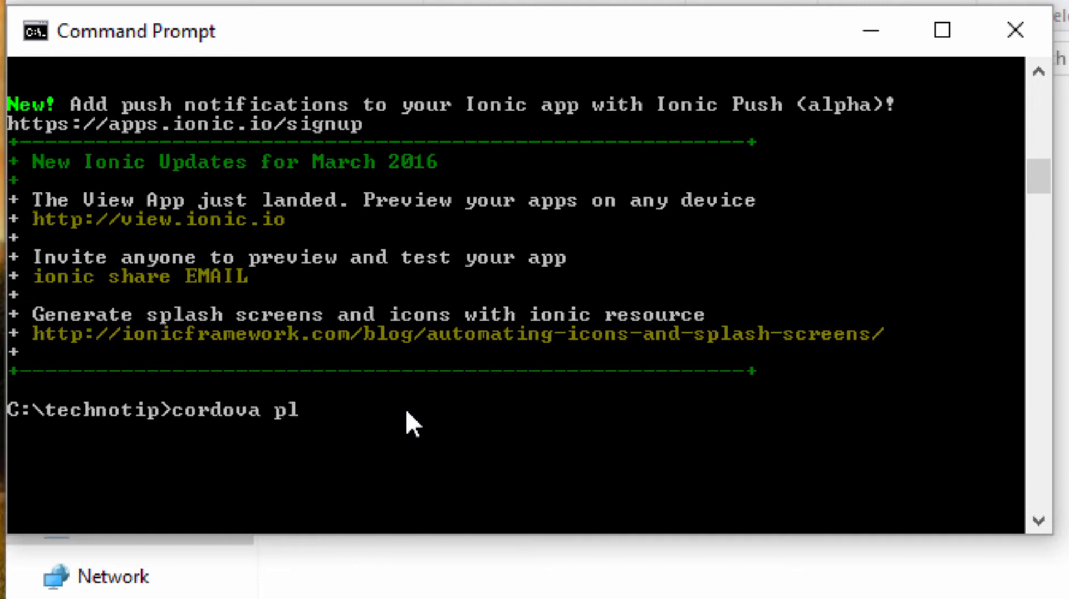
text(ugin list)
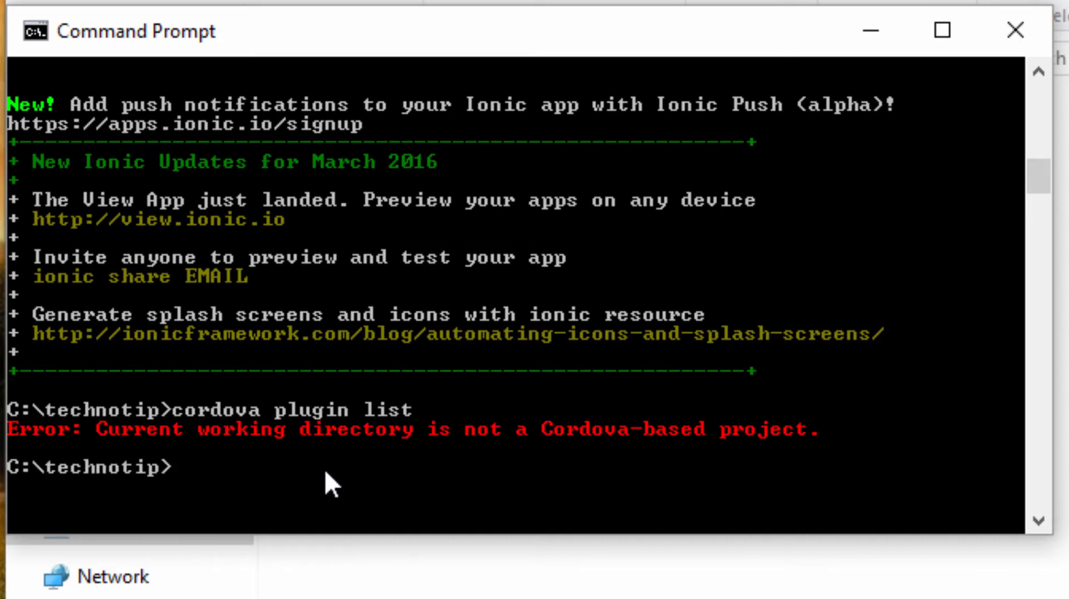
mouse_move(282, 484)
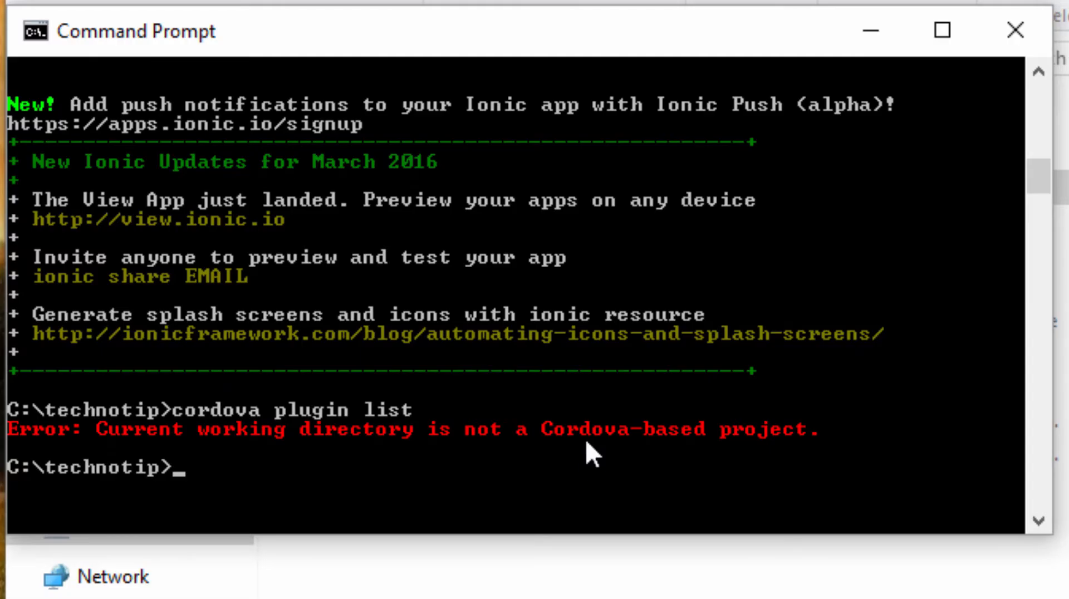
text(cd myApp1)
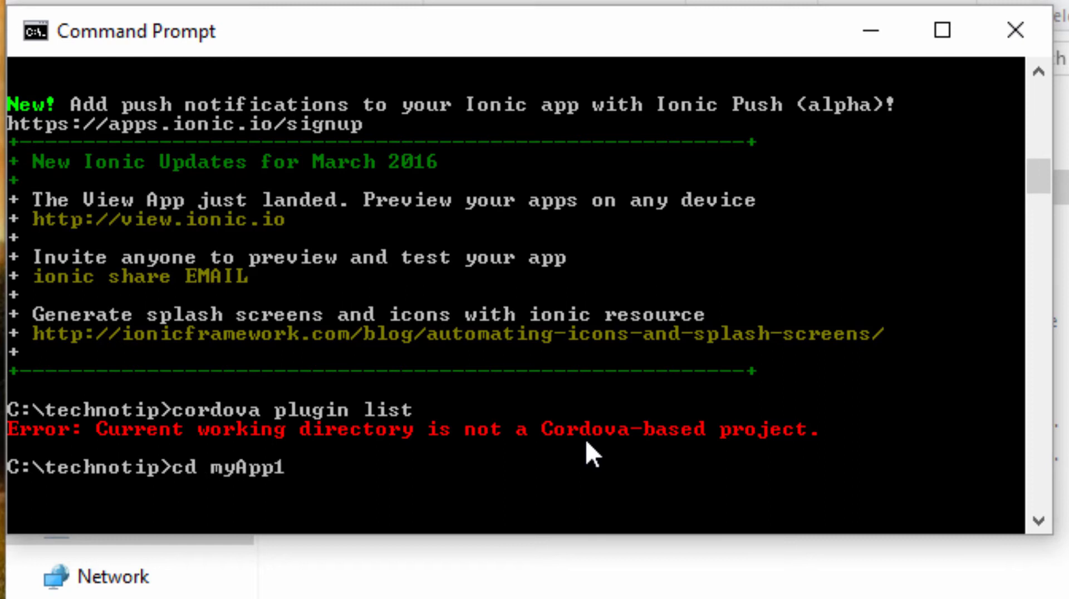
text(cordova plugin list)
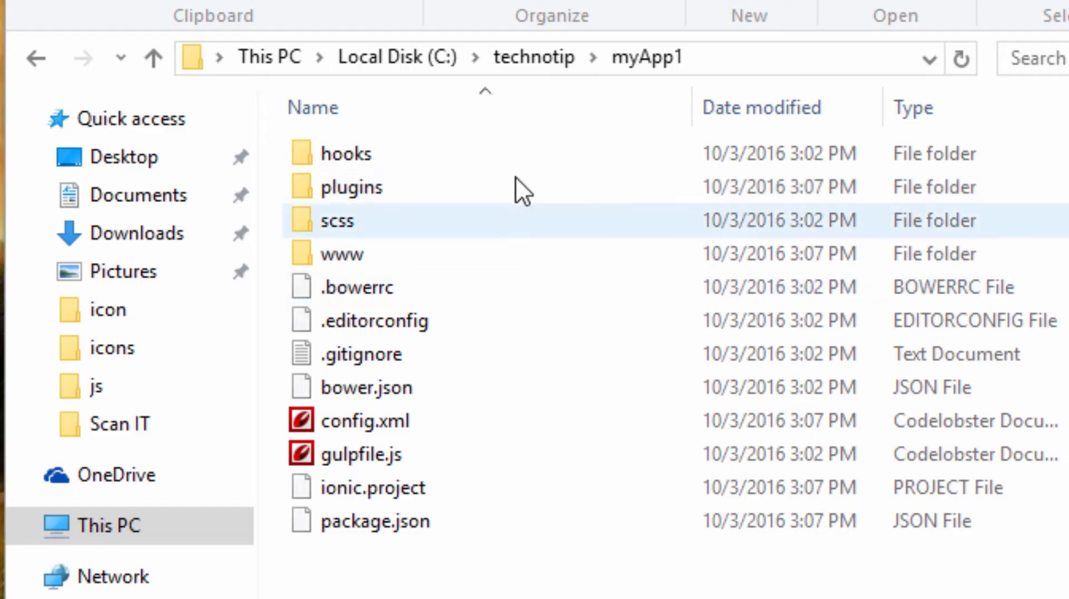
- Browse the myApp1 project's www and lib folders in File Explorer
double_click(353, 187)
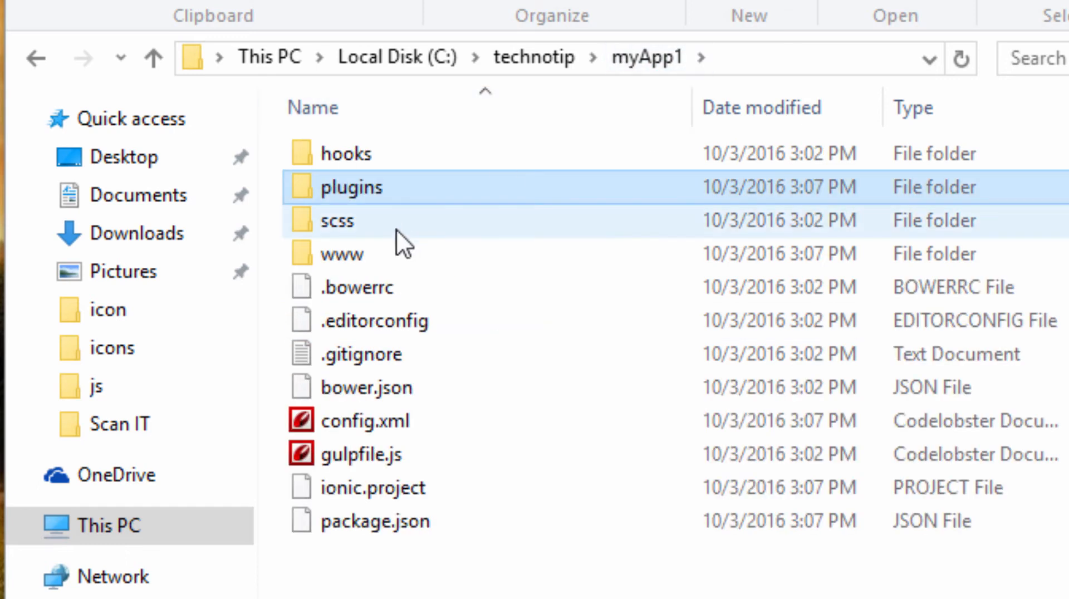
double_click(342, 253)
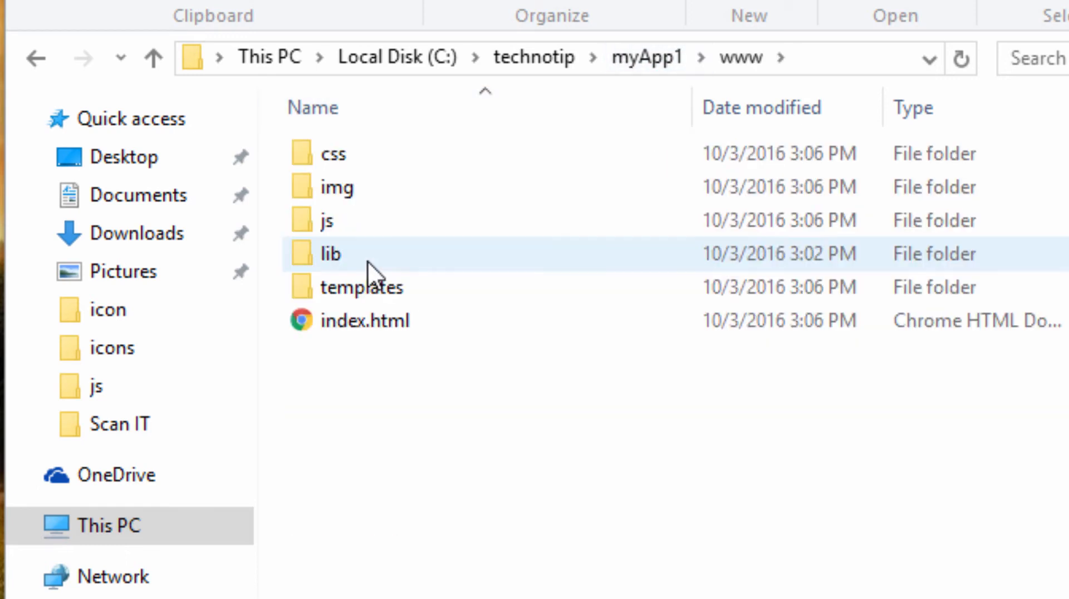
click(645, 57)
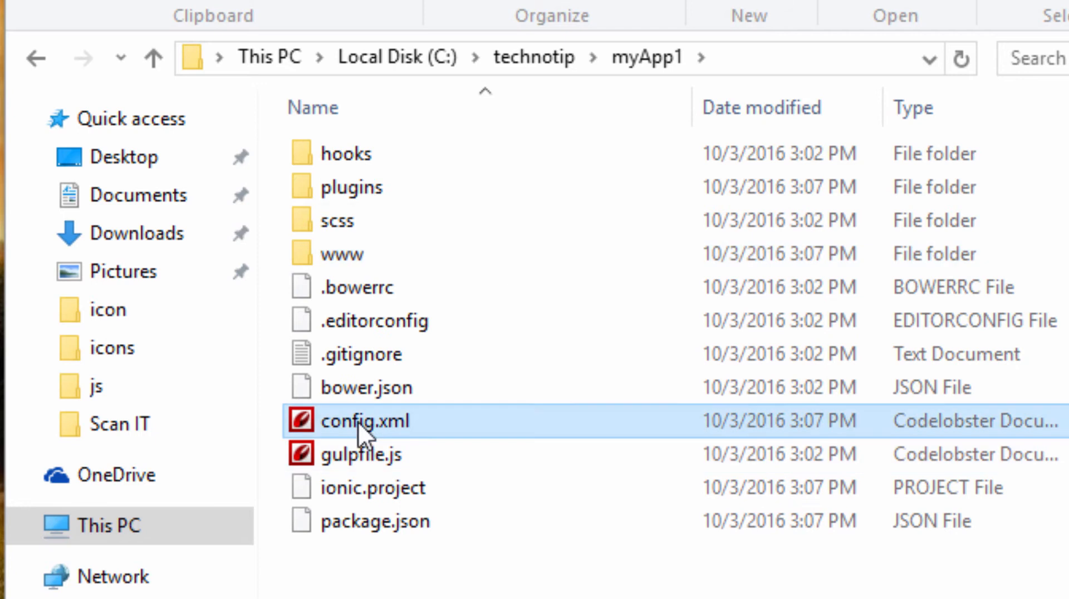
double_click(348, 253)
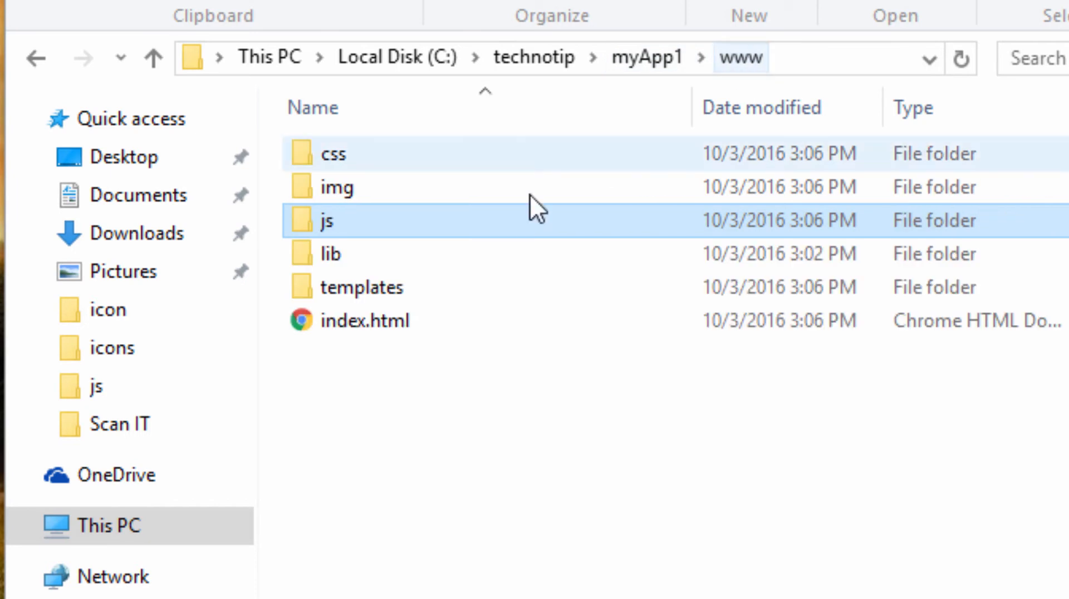
double_click(330, 252)
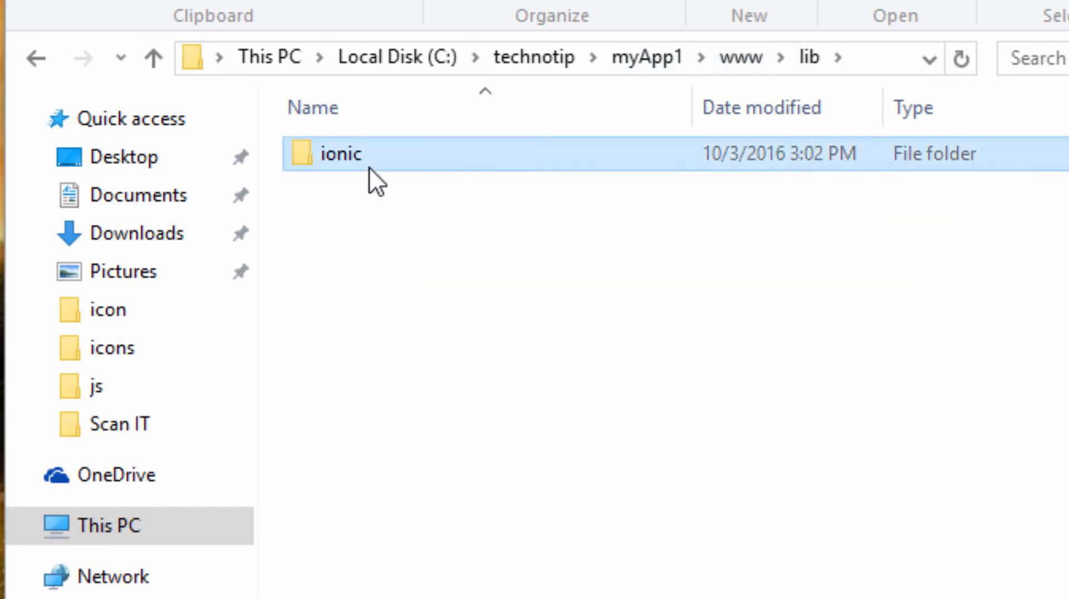
click(645, 57)
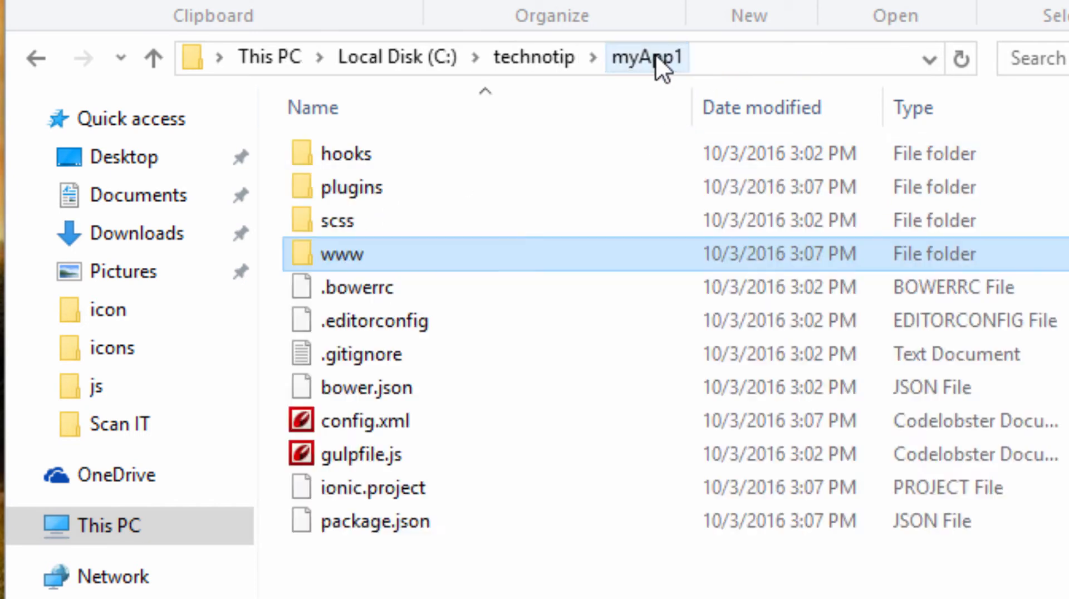
- Navigate into www > templates to see the tab HTML pages
double_click(342, 254)
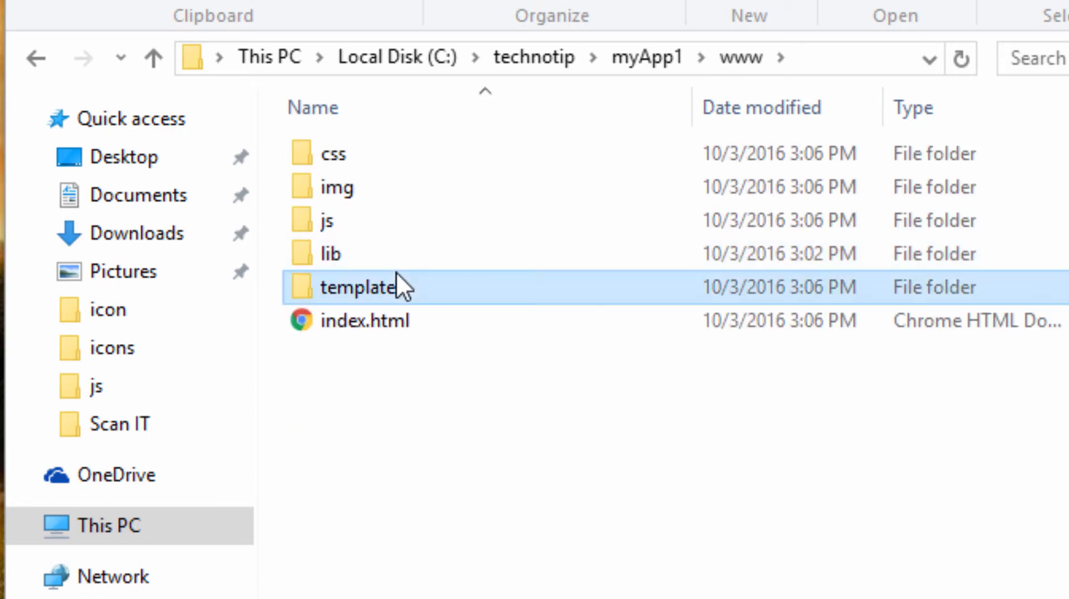
double_click(354, 286)
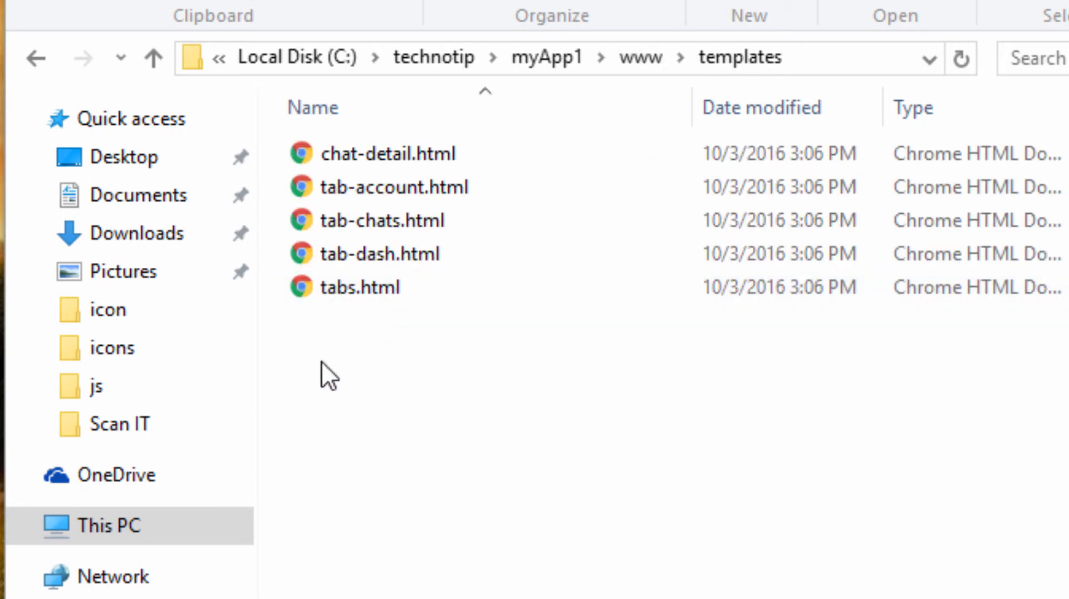
key(ctrl+a)
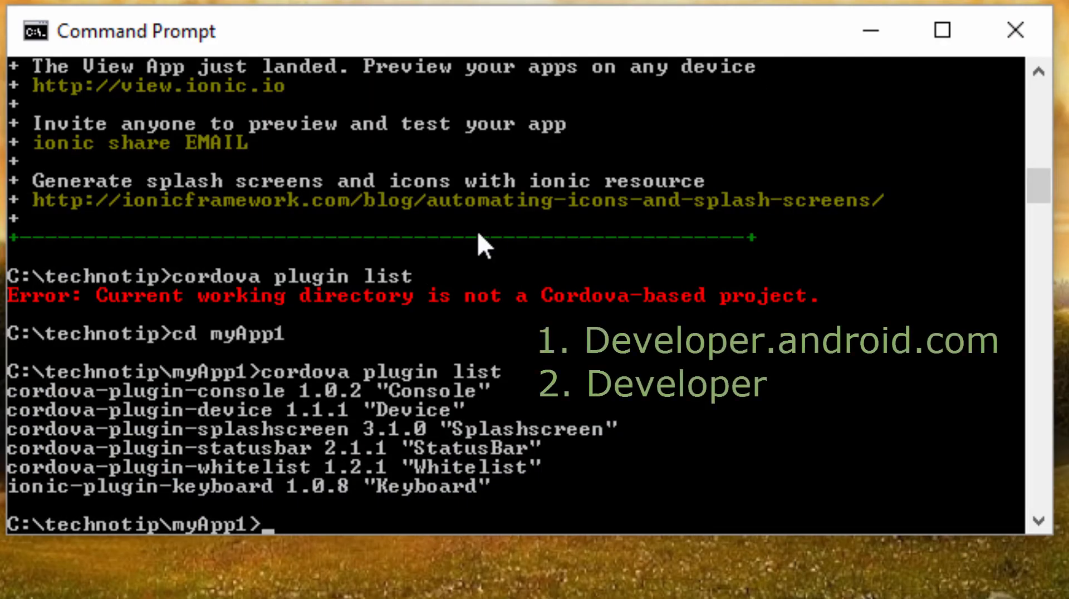
mouse_move(481, 180)
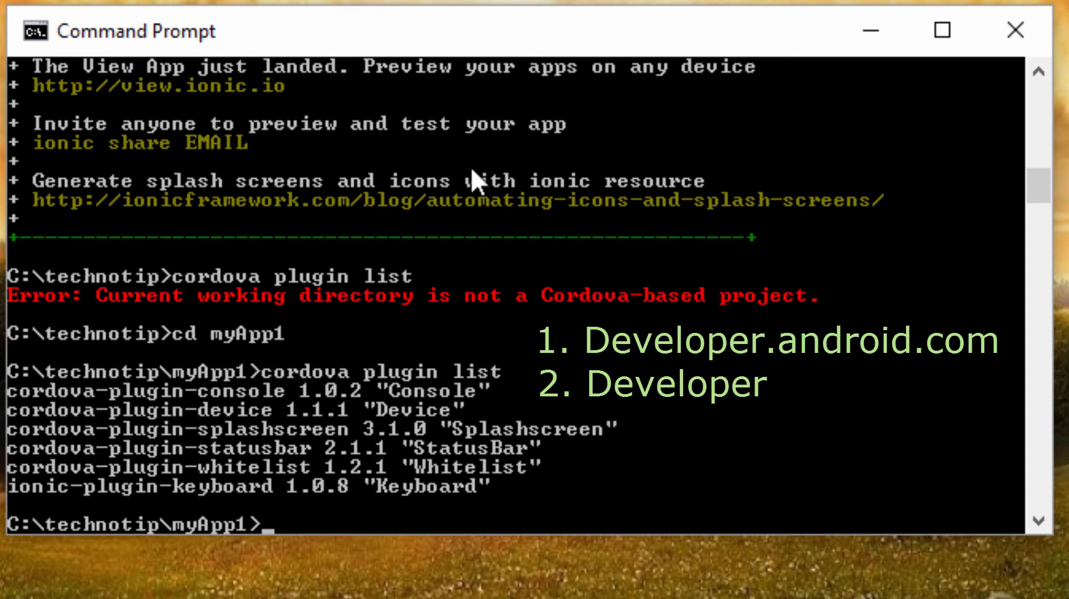
- Start typing 'ionic platform add android' at the myApp1 prompt
text(i)
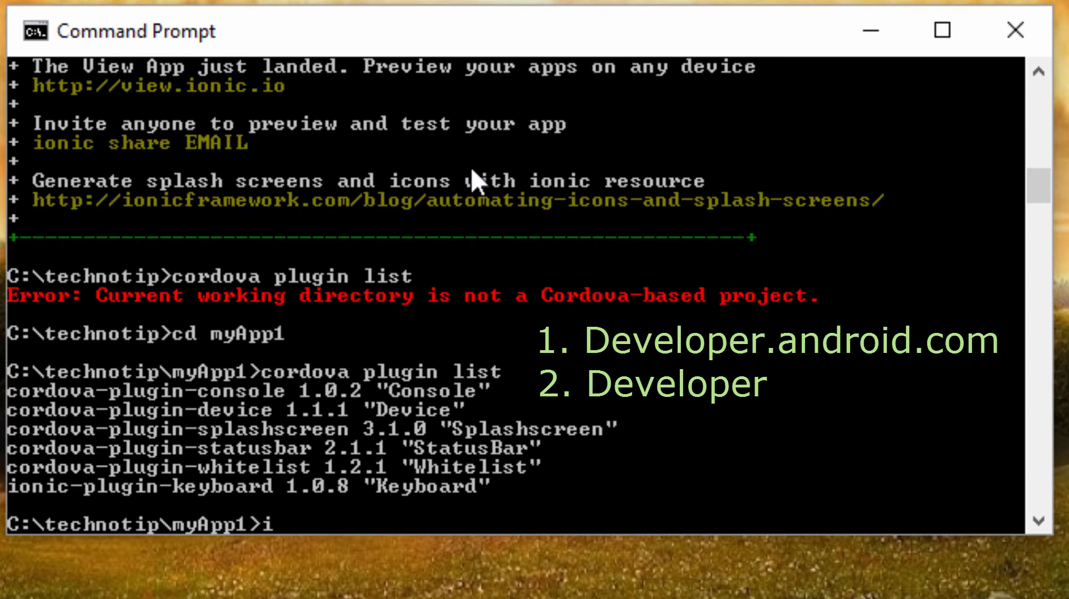
text(onic)
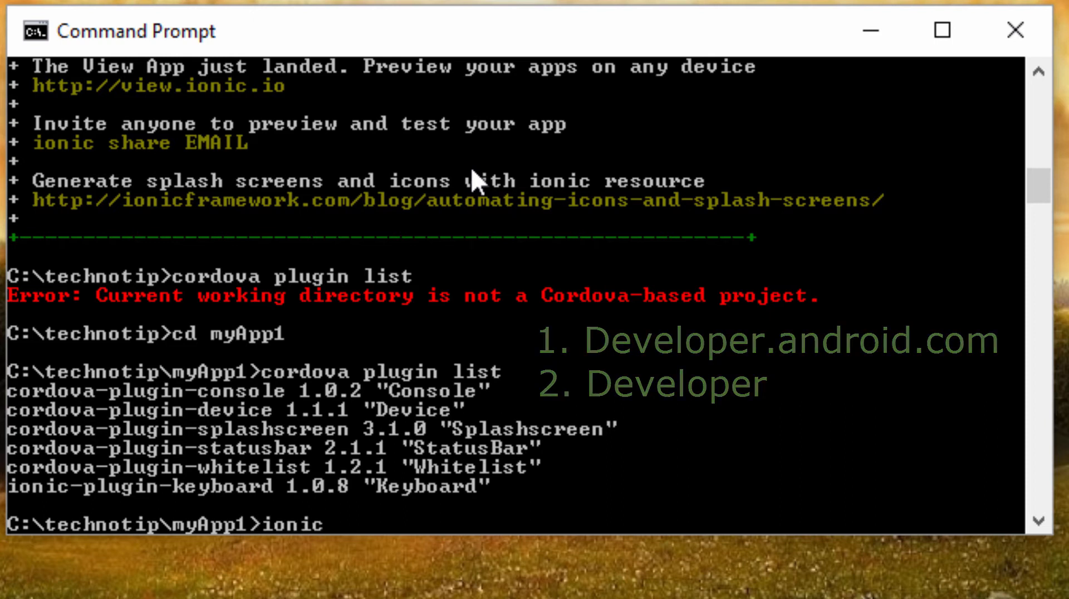
text(platform add)
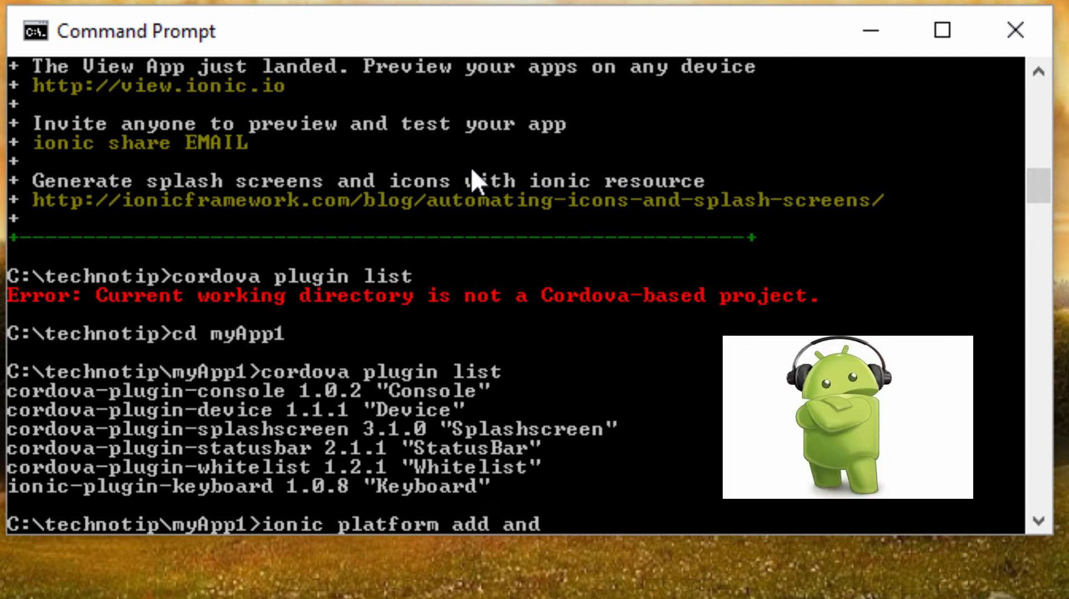
text(android)
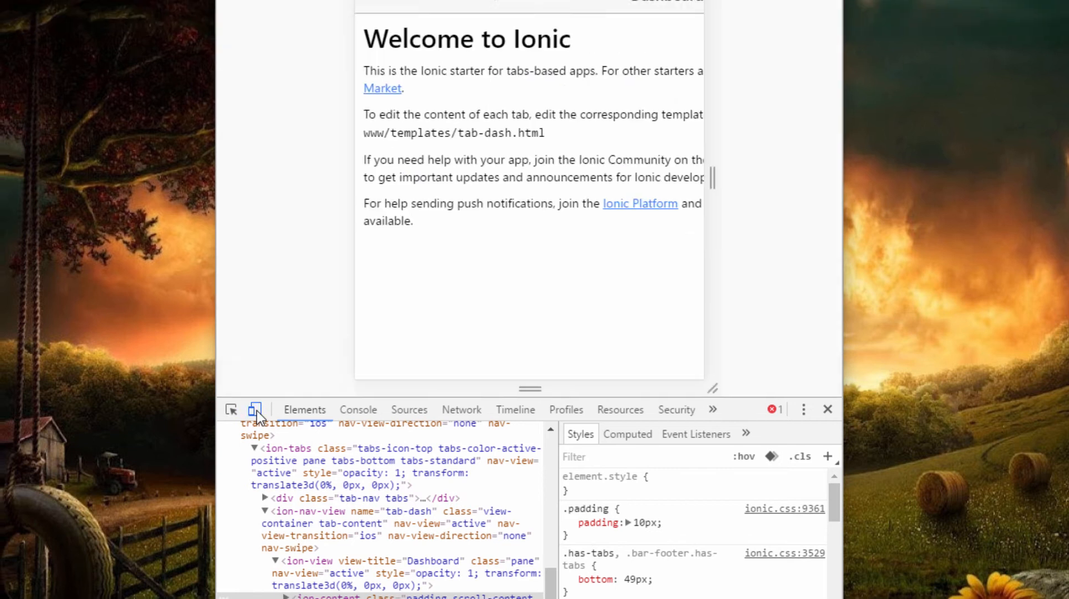
- Switch Chrome DevTools to device mode and emulate a Nexus 6P, then a Nexus 5X
click(470, 116)
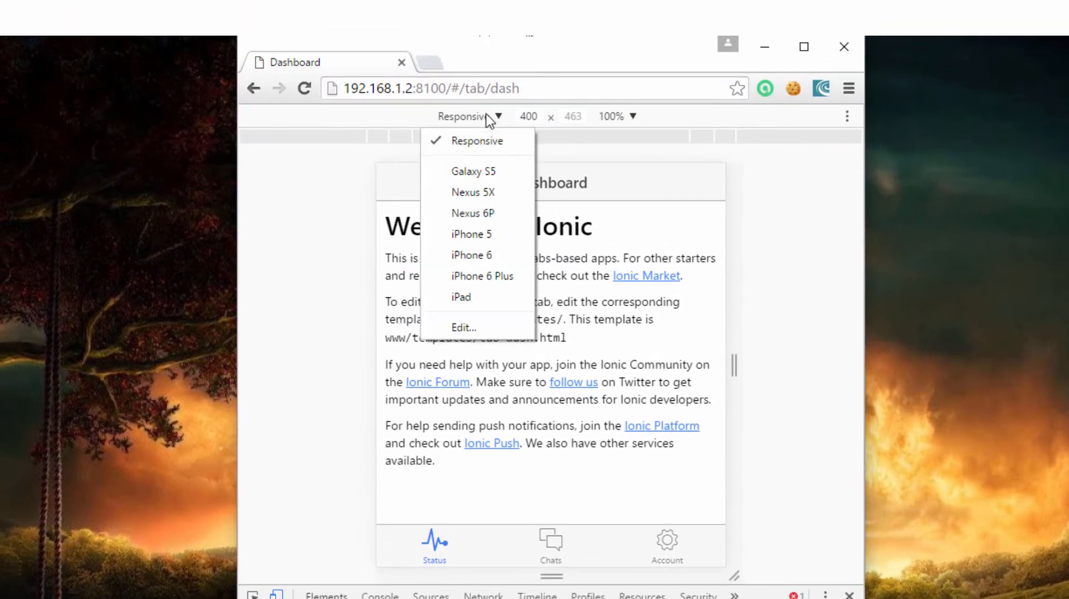
mouse_move(473, 212)
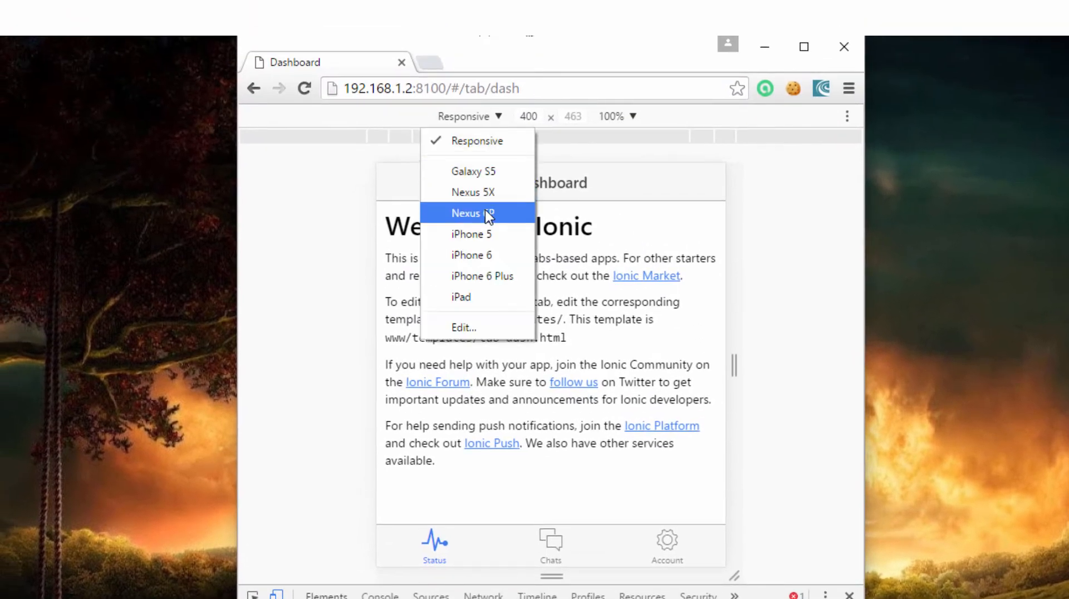
click(472, 214)
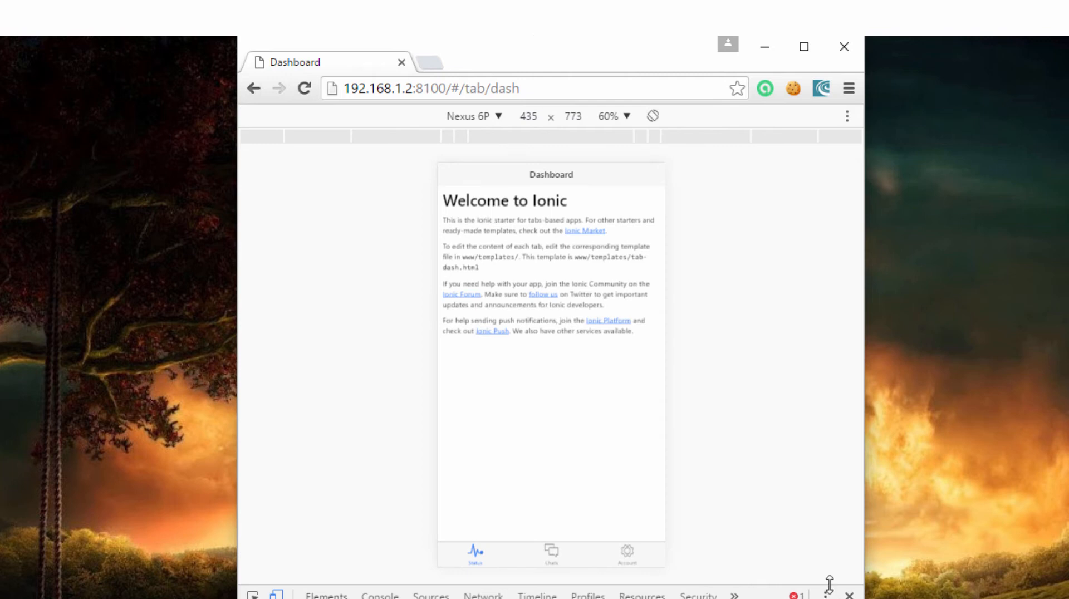
click(472, 116)
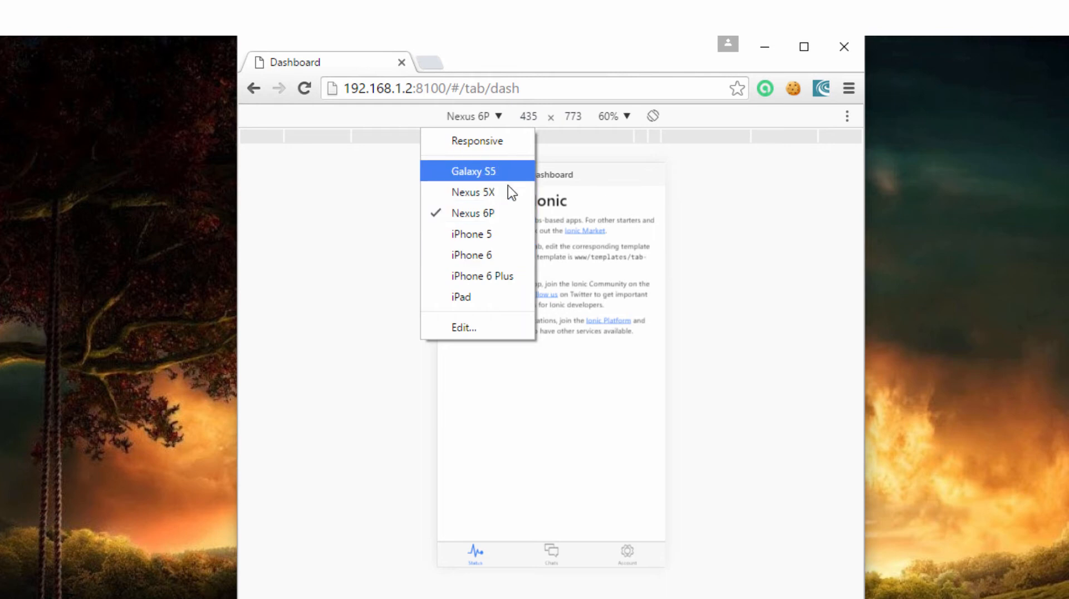
click(474, 192)
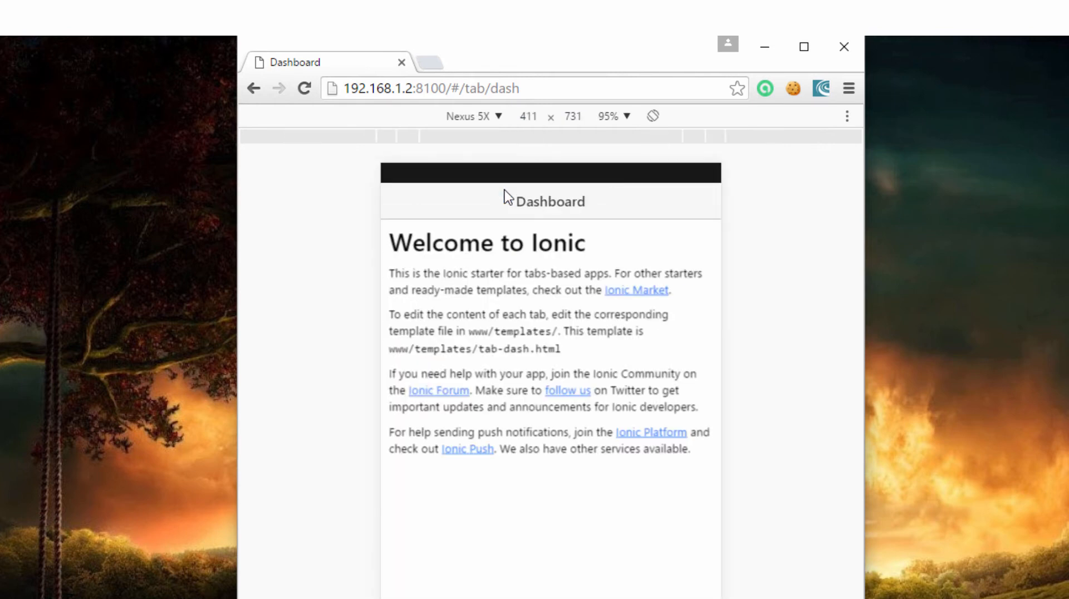
- Try the app's Chats and Account tabs, then return to the Dashboard status tab
click(542, 546)
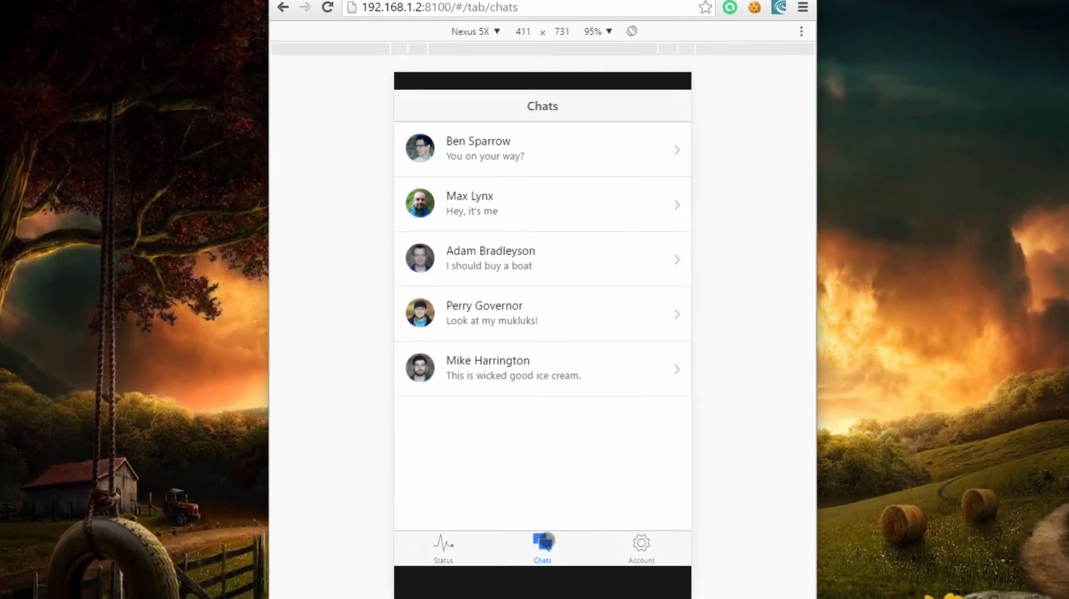
click(640, 547)
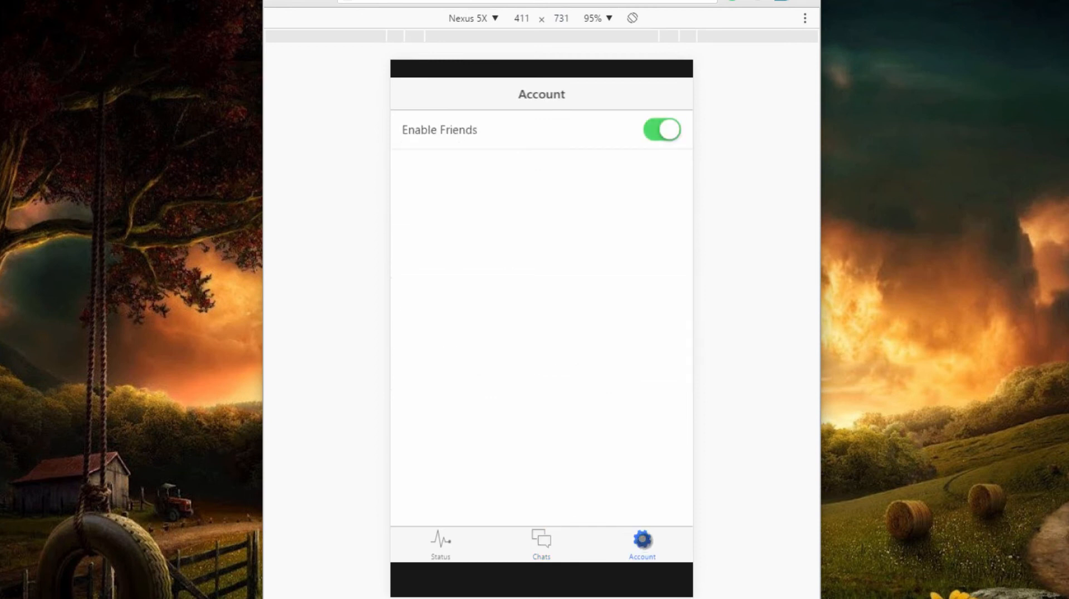
click(440, 544)
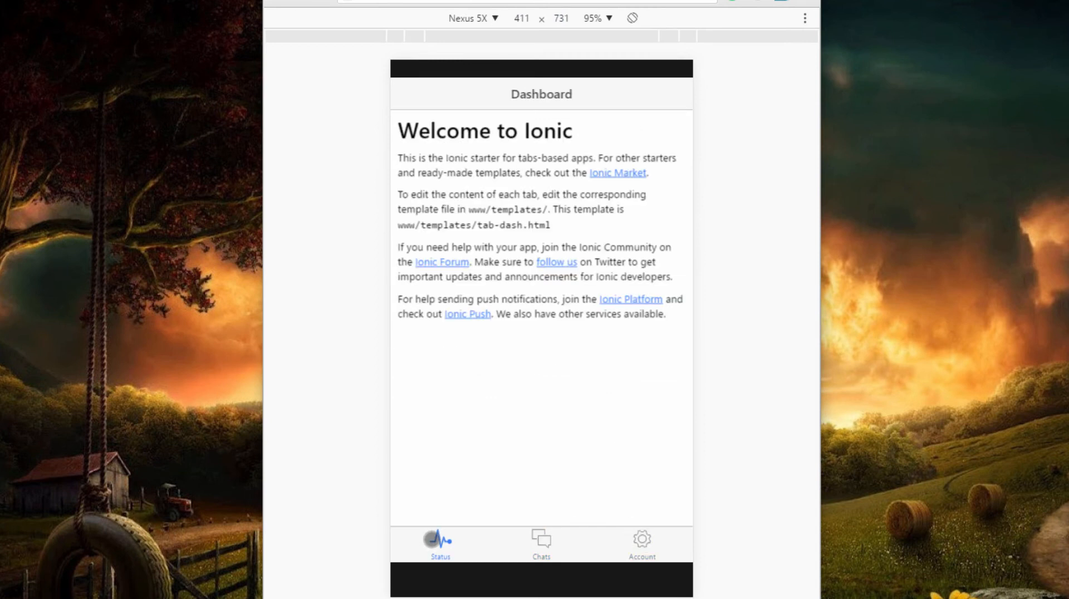
mouse_move(574, 215)
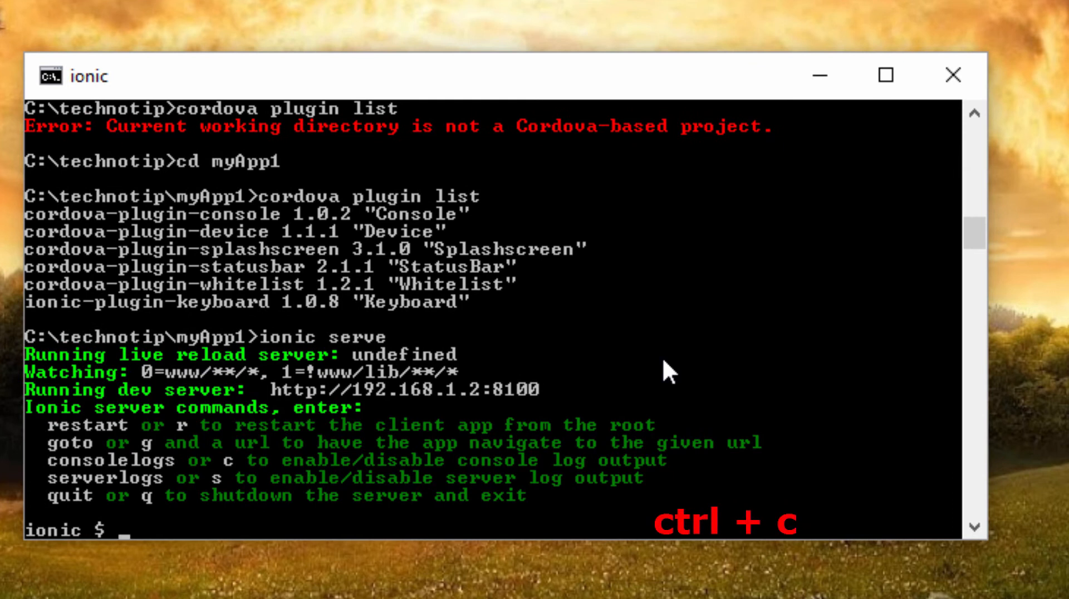
- Stop ionic serve with Ctrl+C and run 'ionic build android', which fails with no platforms added
key(ctrl+c)
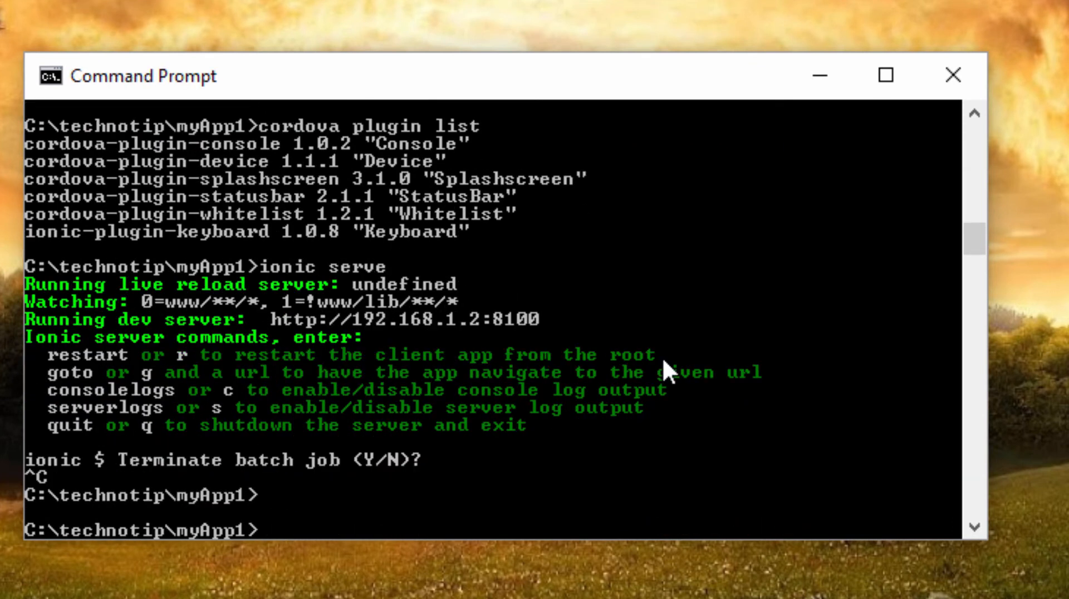
text(ionic s)
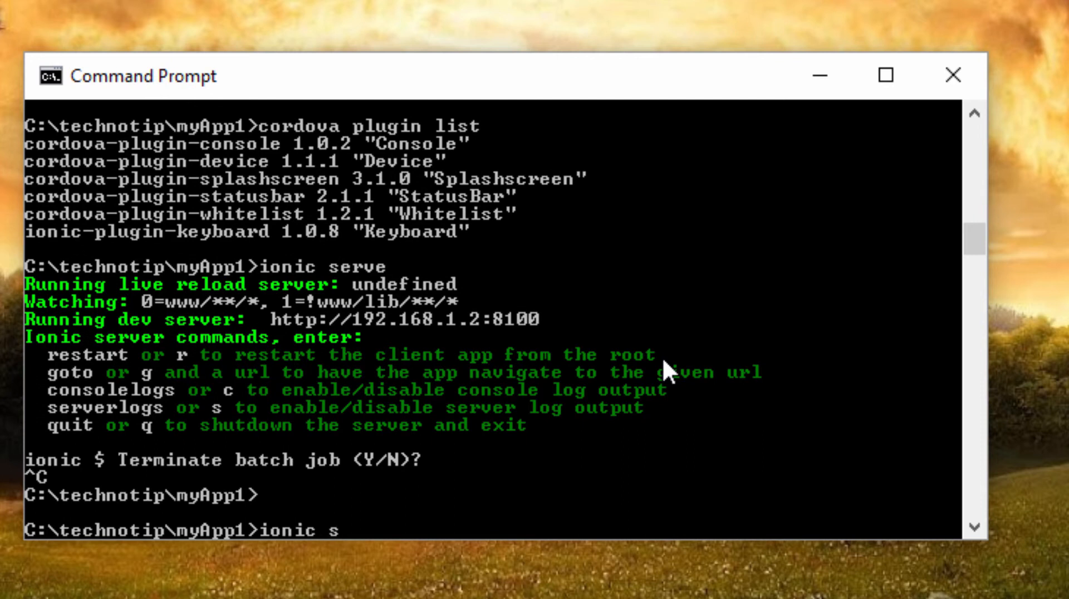
text(erve -l)
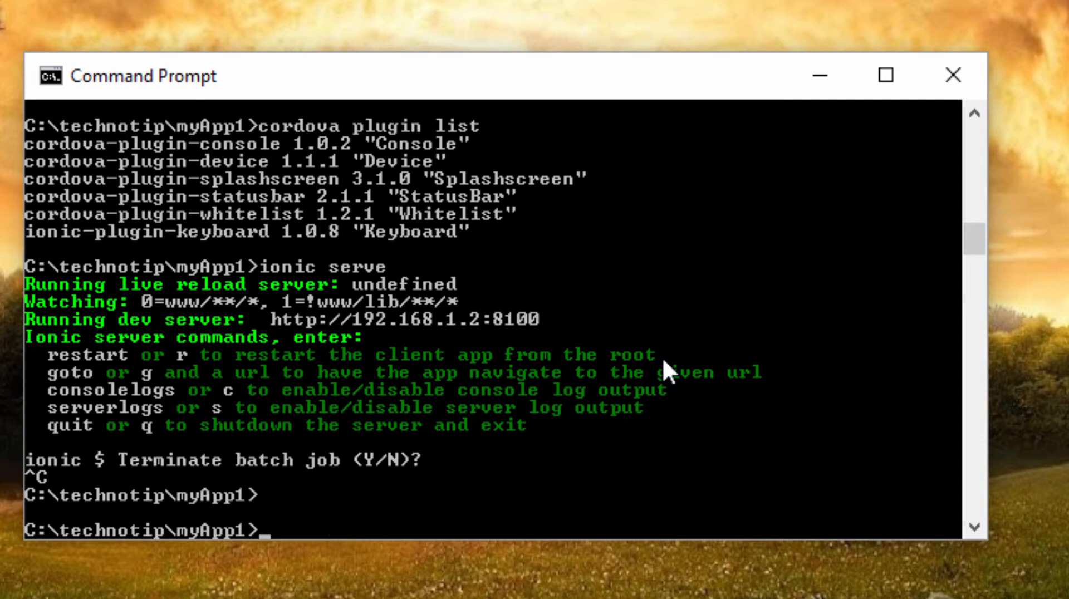
text(ionic build android)
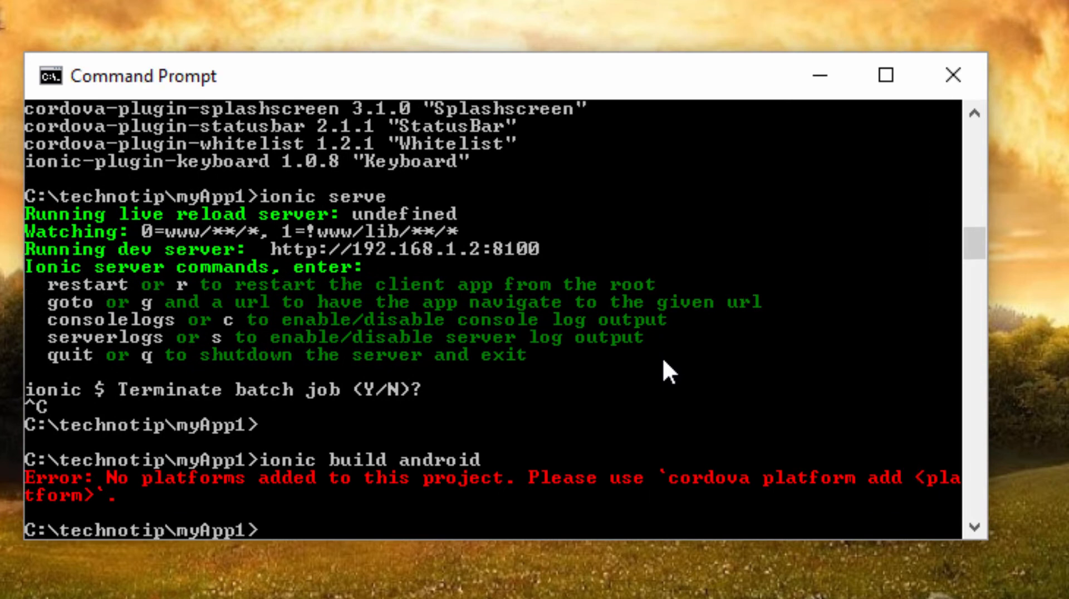
text(ionic build and)
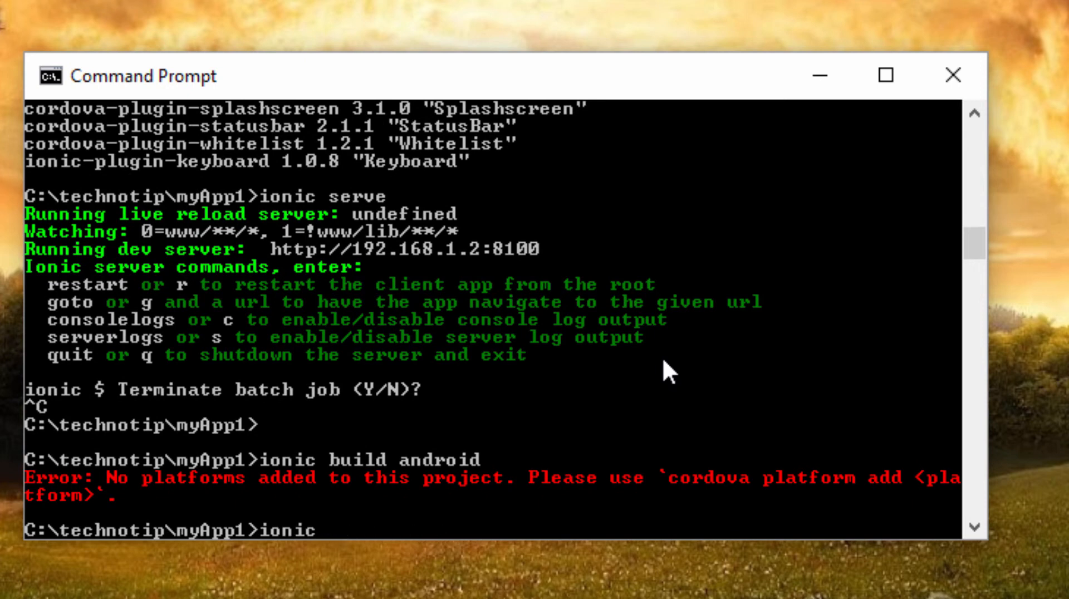
- Run 'ionic platform add android' and watch the Android project and plugins install
text(platform)
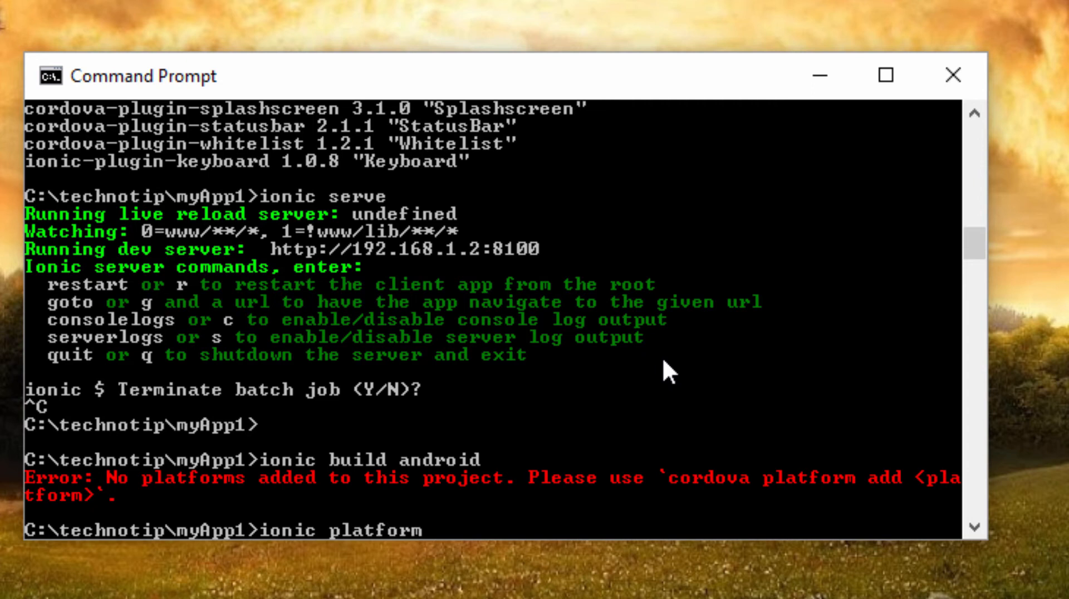
text(add andr)
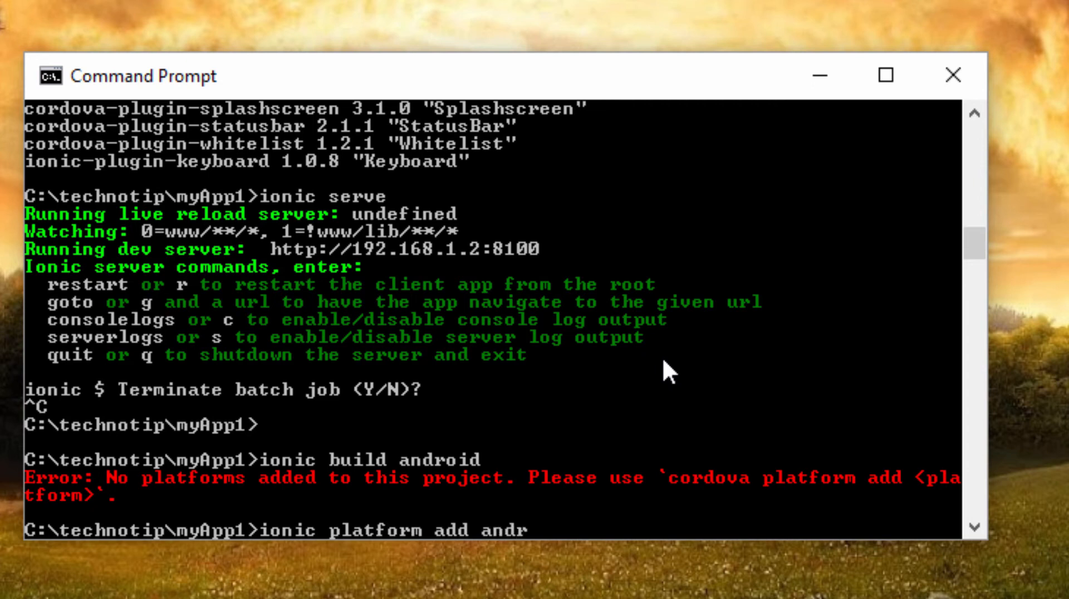
key(Backspace)
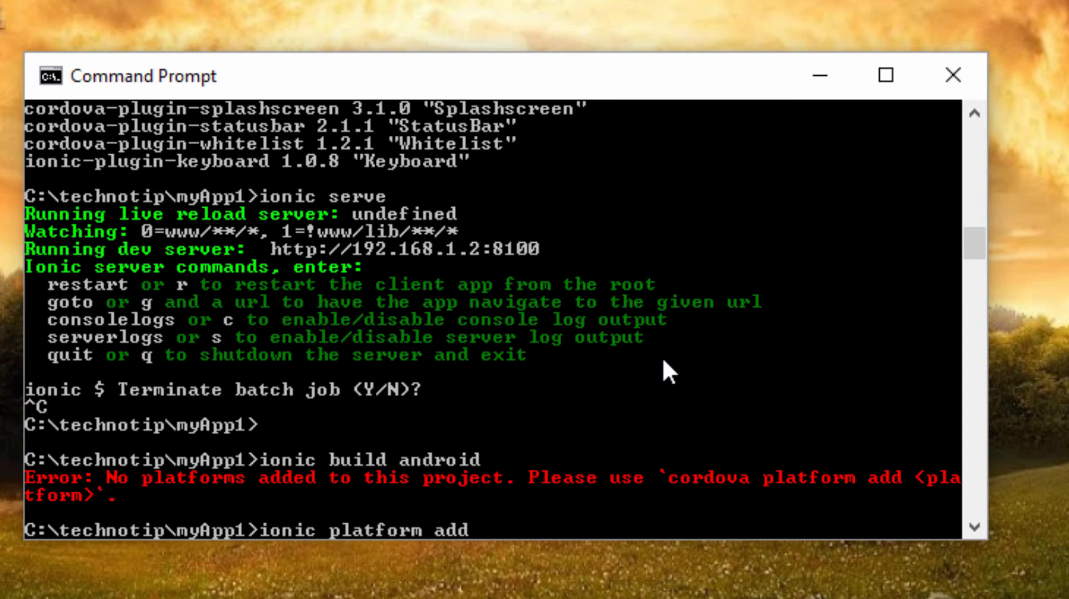
text(android)
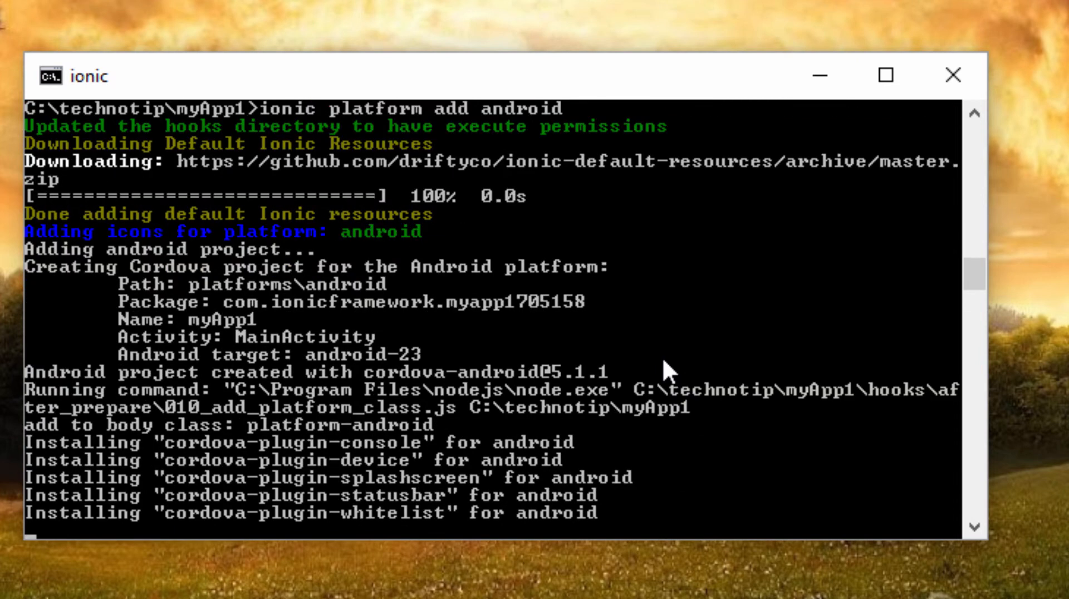
scroll(down, 3)
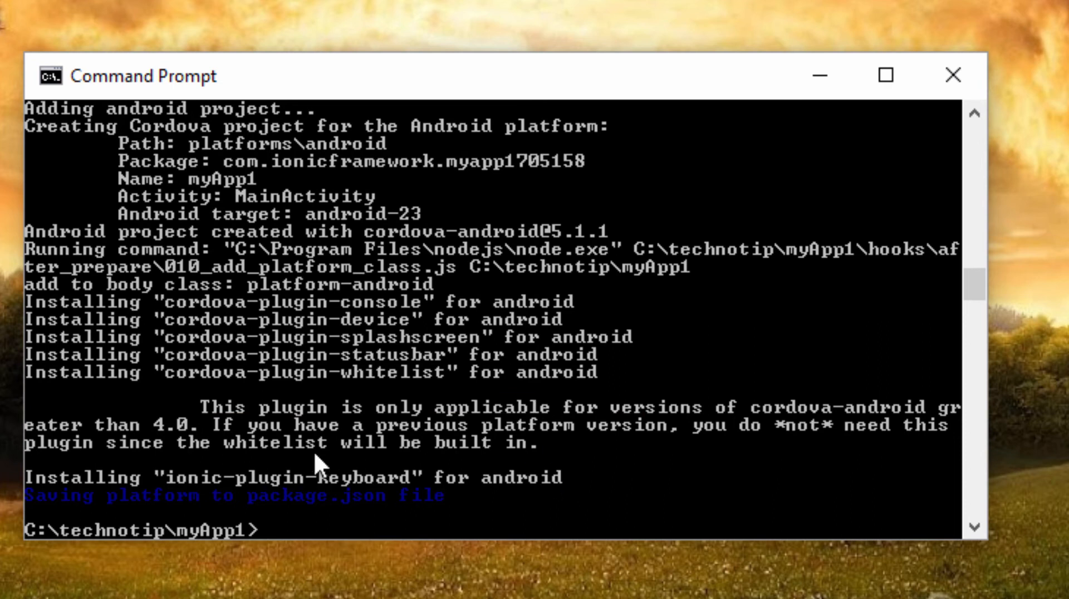
- Build android-debug.apk with 'ionic build android', then enter 'ionic emulate android'
text(ionic build android)
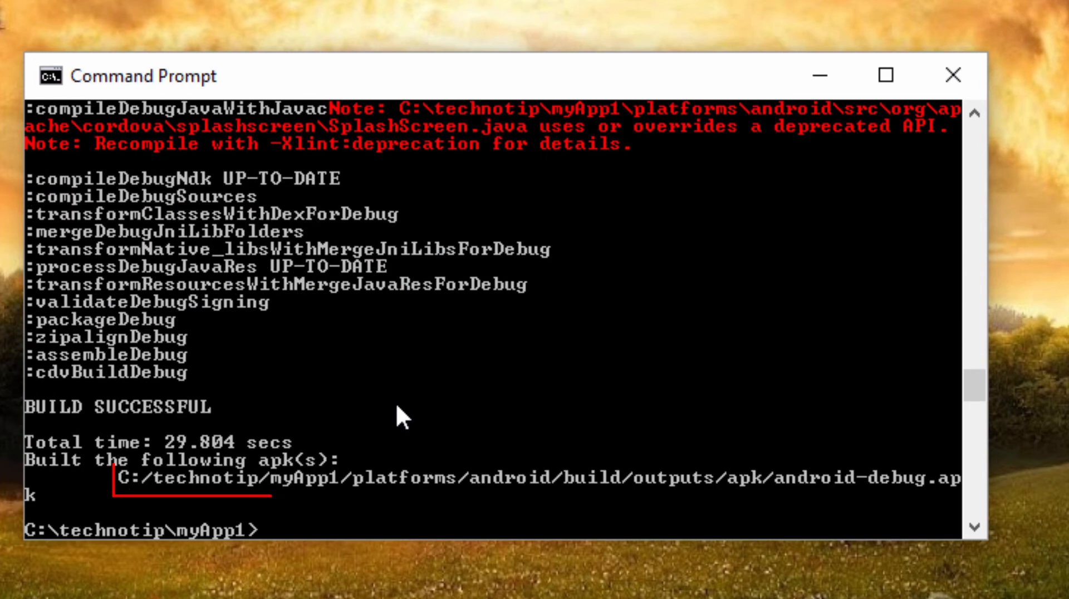
text(ionic)
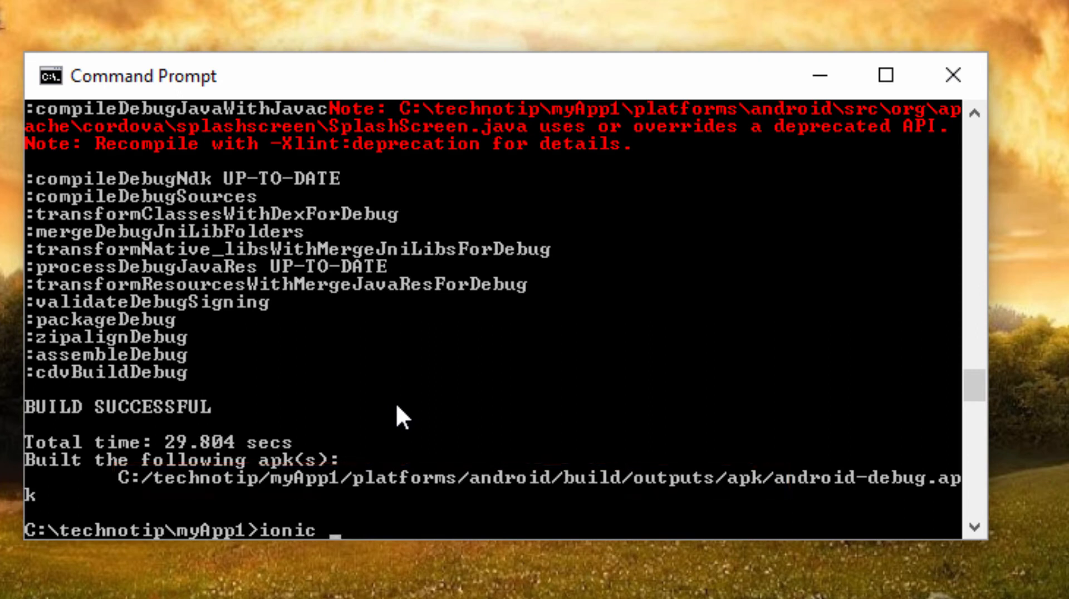
text(emula)
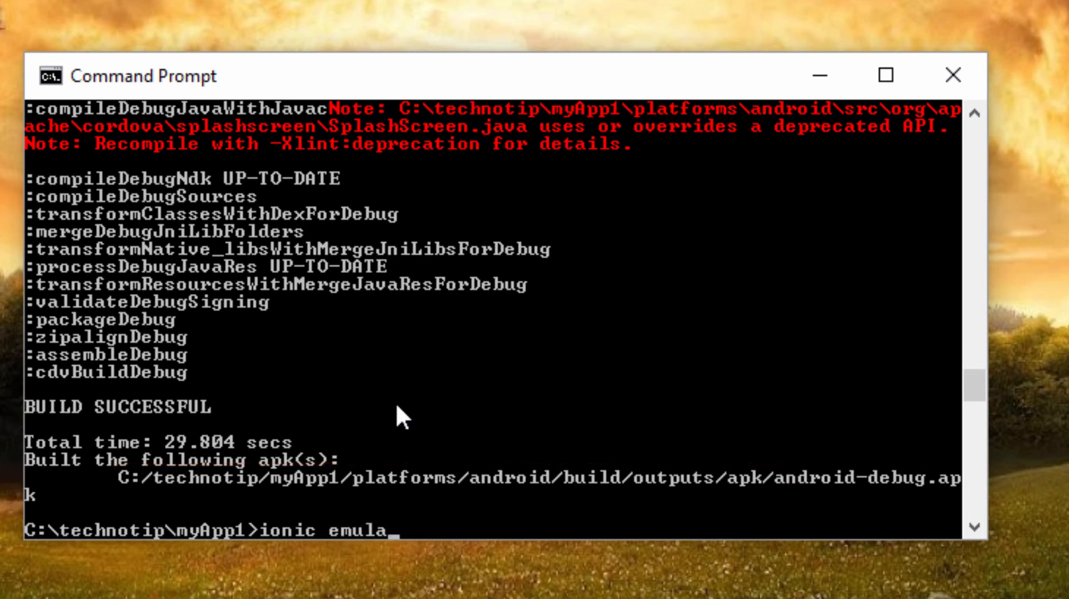
text(te)
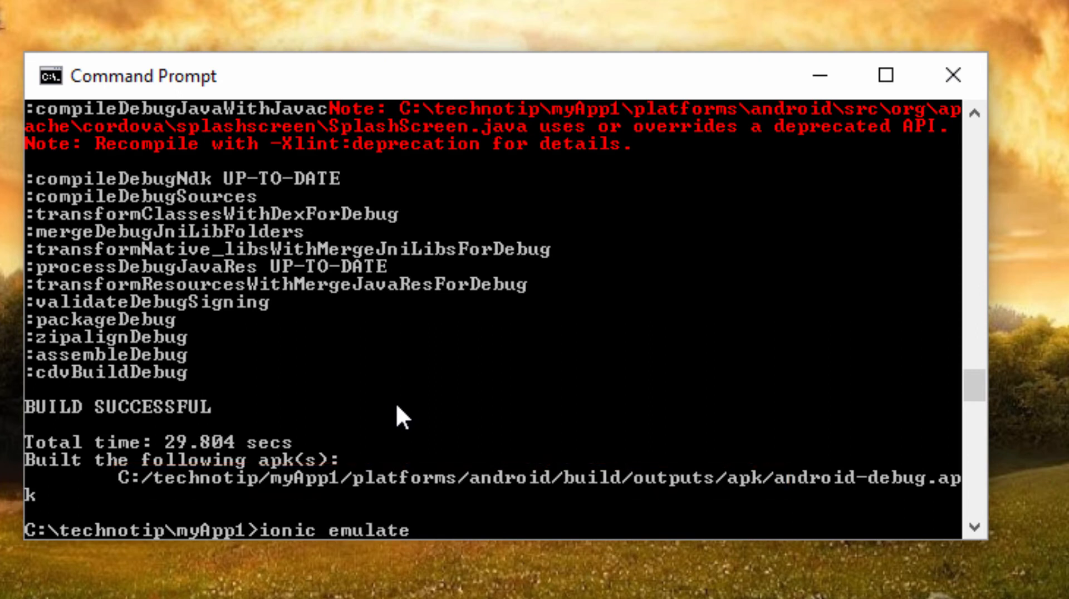
text(android)
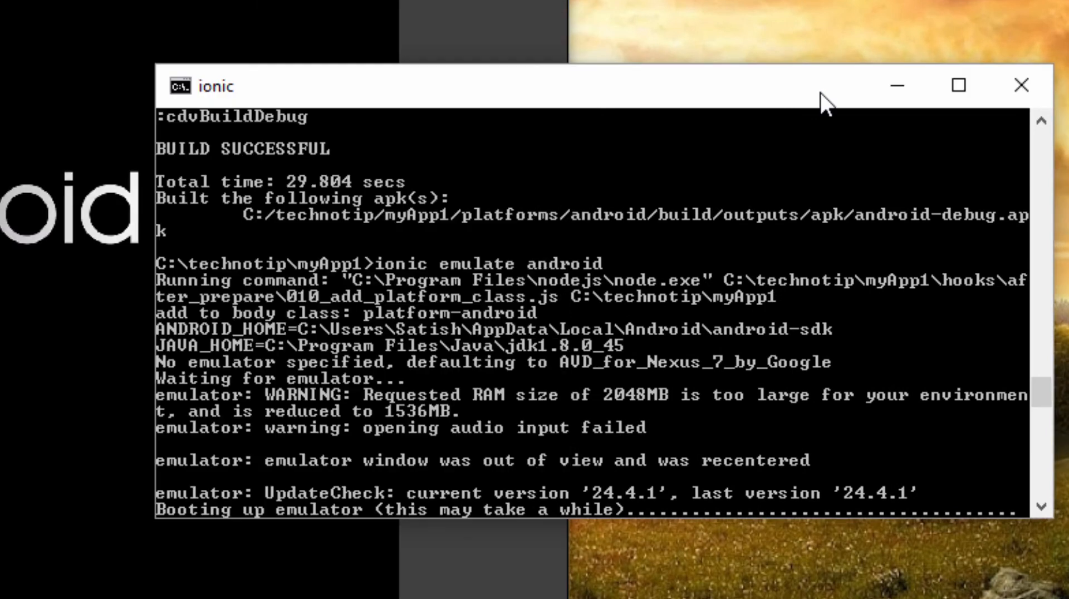
mouse_move(619, 498)
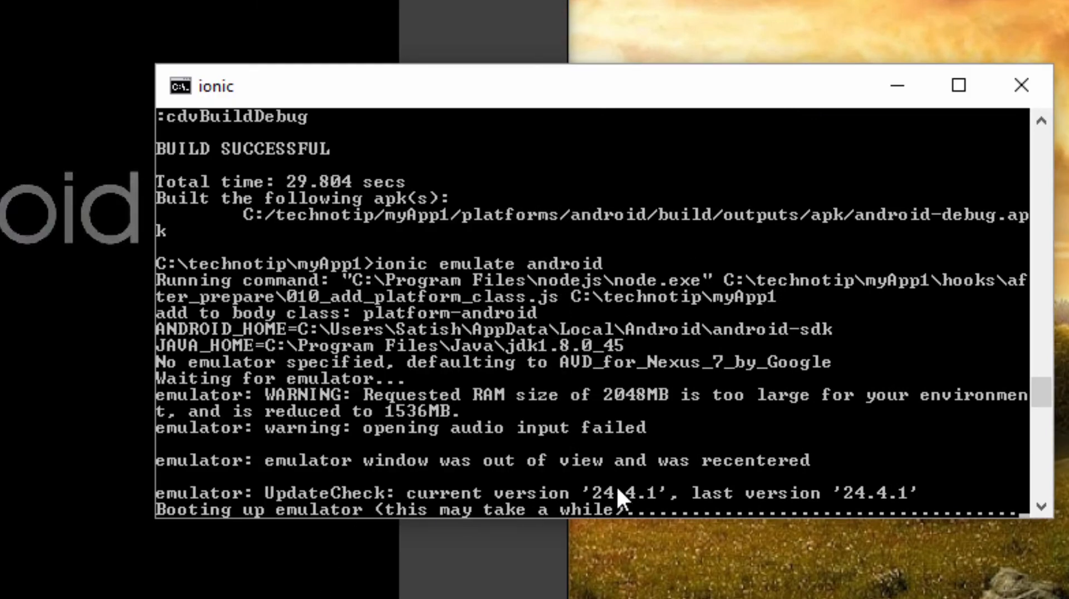
mouse_move(896, 505)
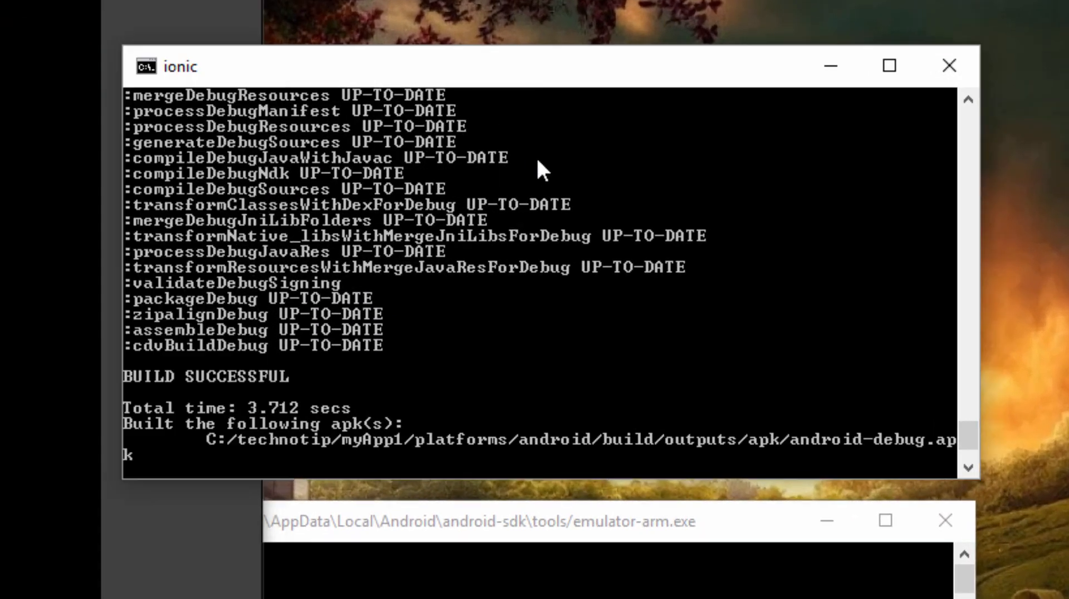
- Scroll the build output to the BUILD SUCCESSFUL and 'Using apk' lines
scroll(down, 3)
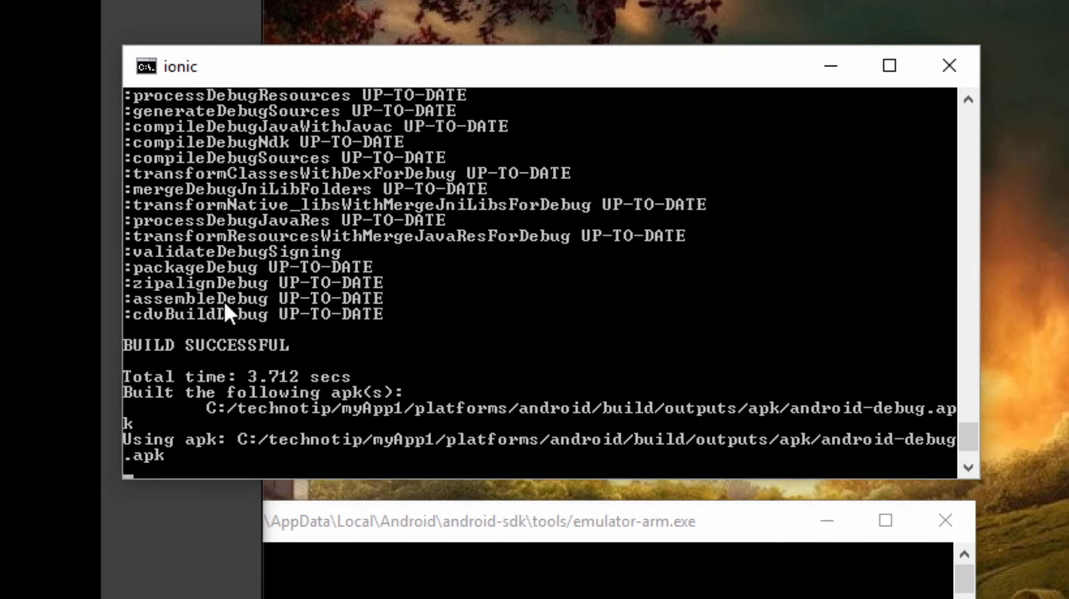
mouse_move(161, 467)
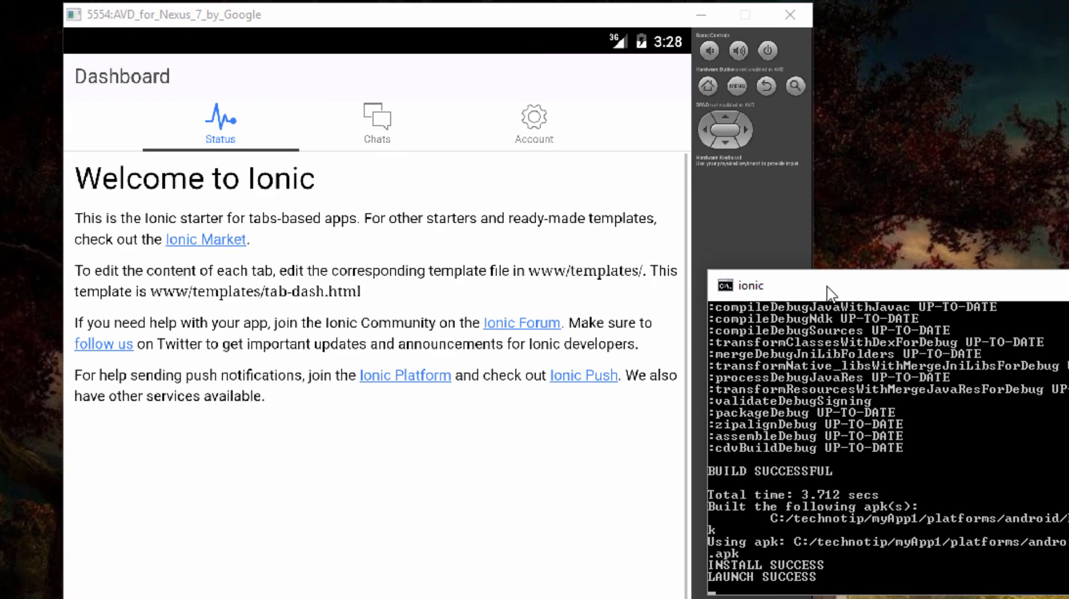
mouse_move(348, 233)
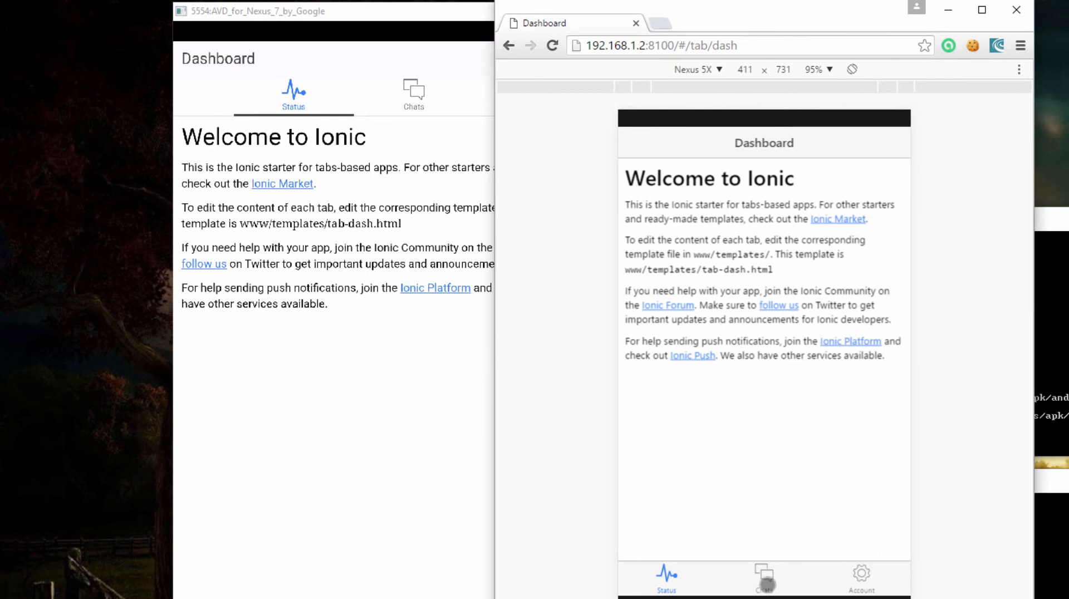
- Bring the Nexus 7 emulator forward and view myApp1's Chats and Account pages
click(764, 578)
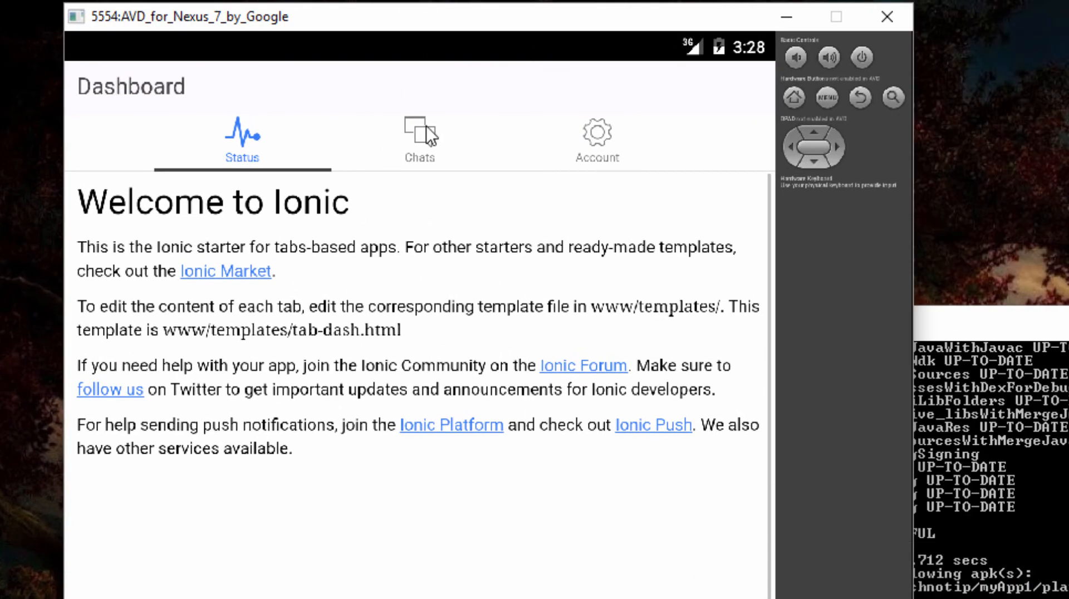
click(419, 139)
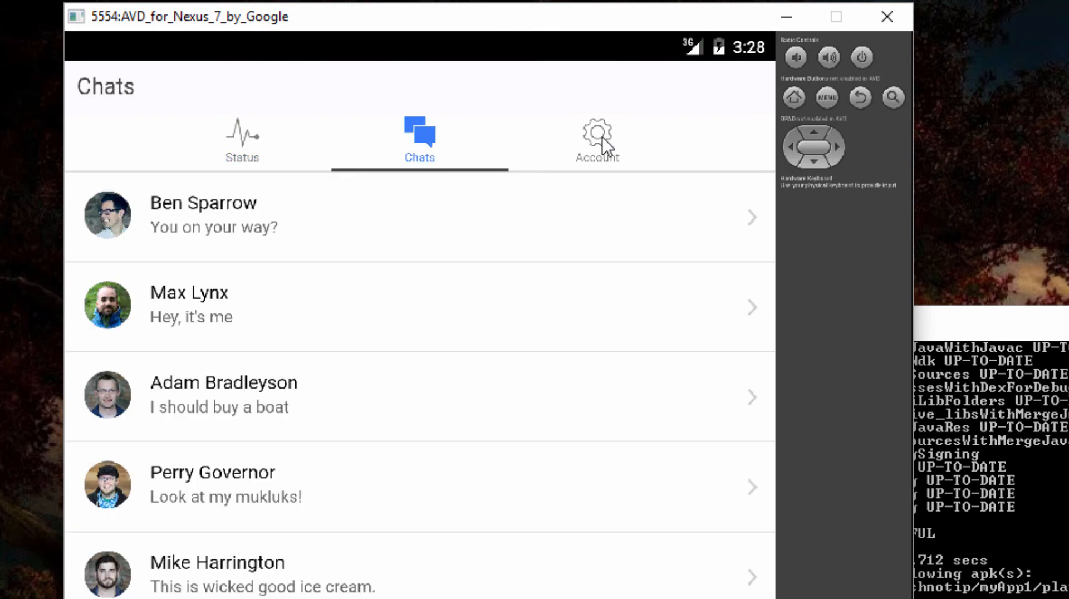
click(594, 139)
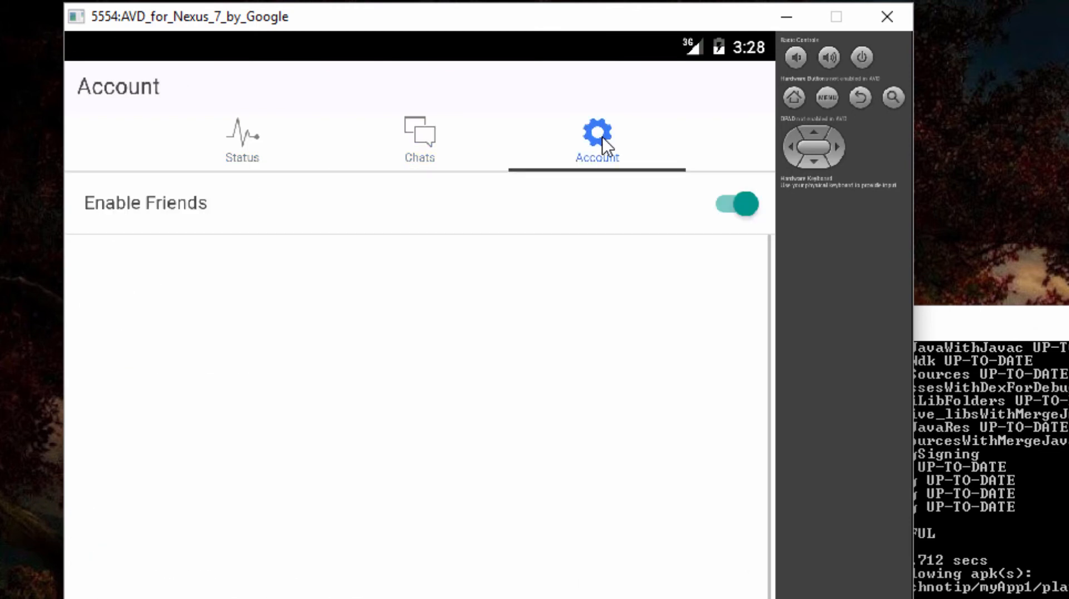
mouse_move(339, 583)
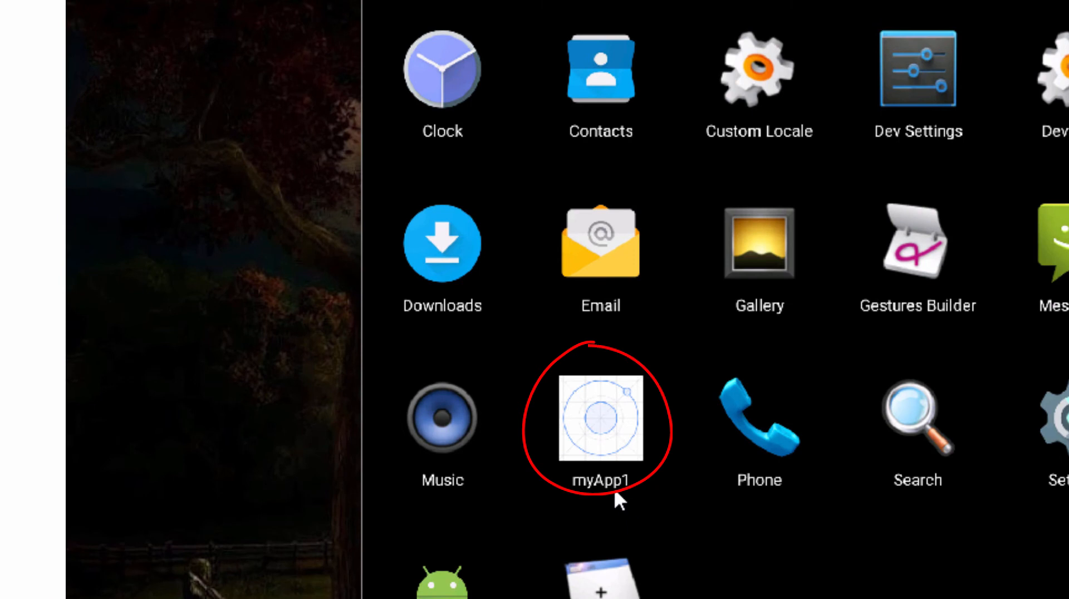
- Drag the myApp1 icon from the app drawer onto the home screen beside Camera
click(600, 418)
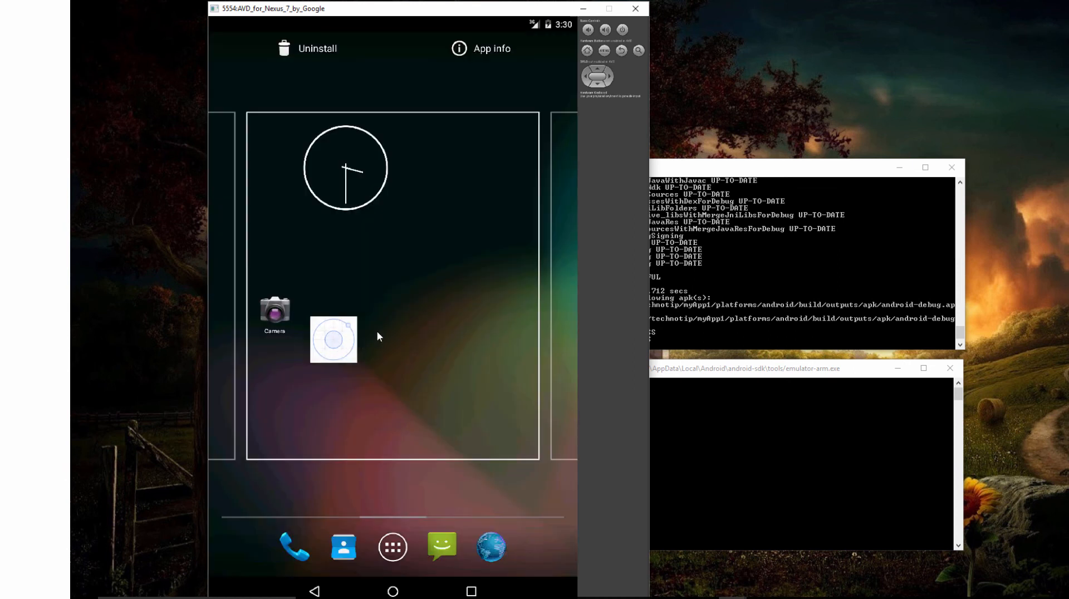
drag(332, 340, 375, 315)
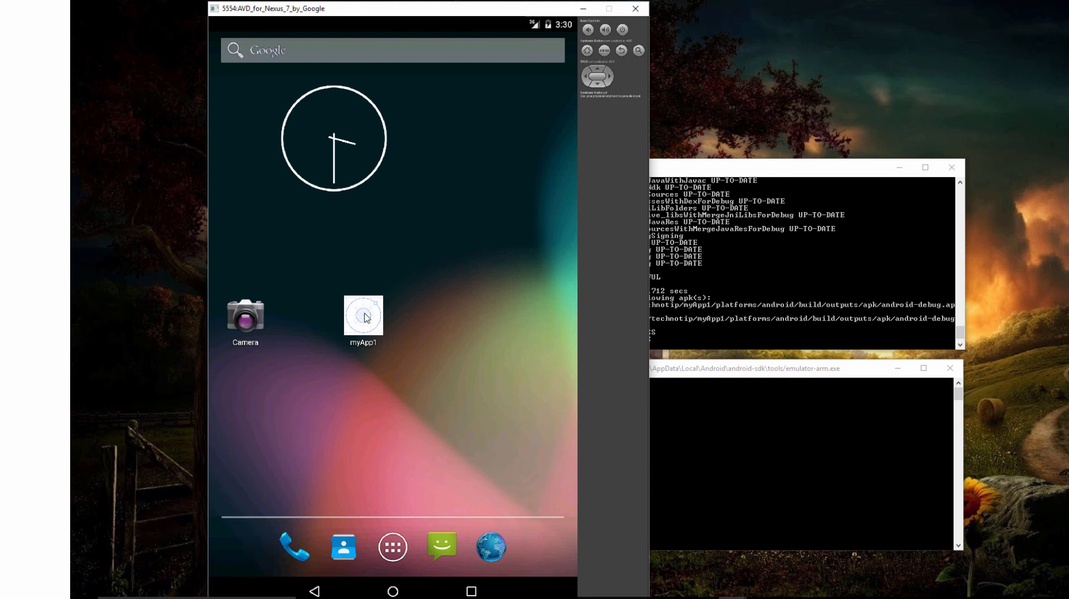
mouse_move(625, 44)
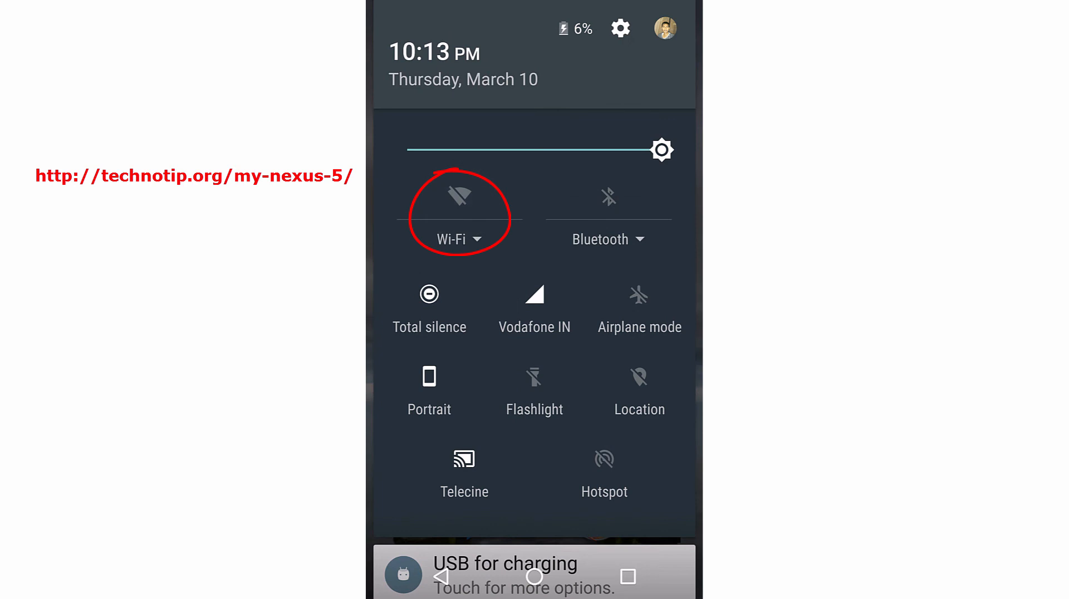
- Turn Wi-Fi on, then enable and confirm USB debugging under Developer options
click(459, 196)
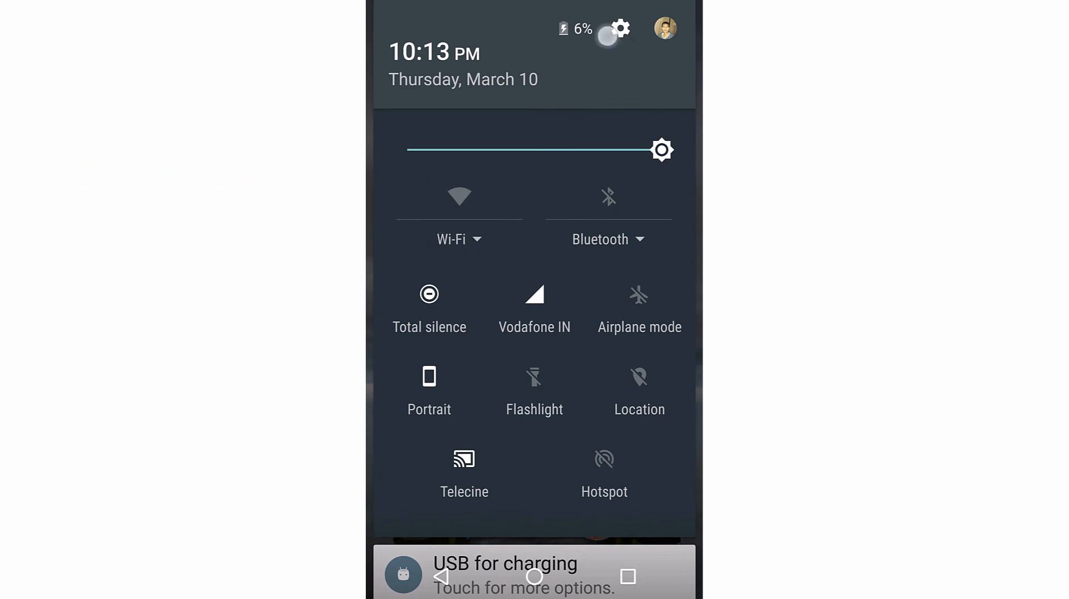
click(618, 29)
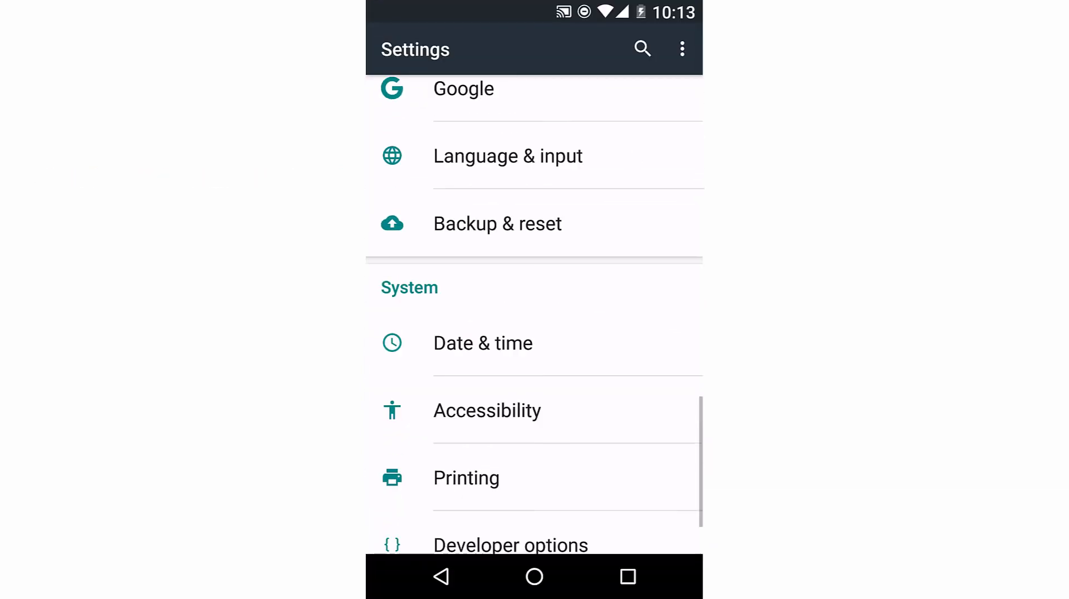
click(510, 546)
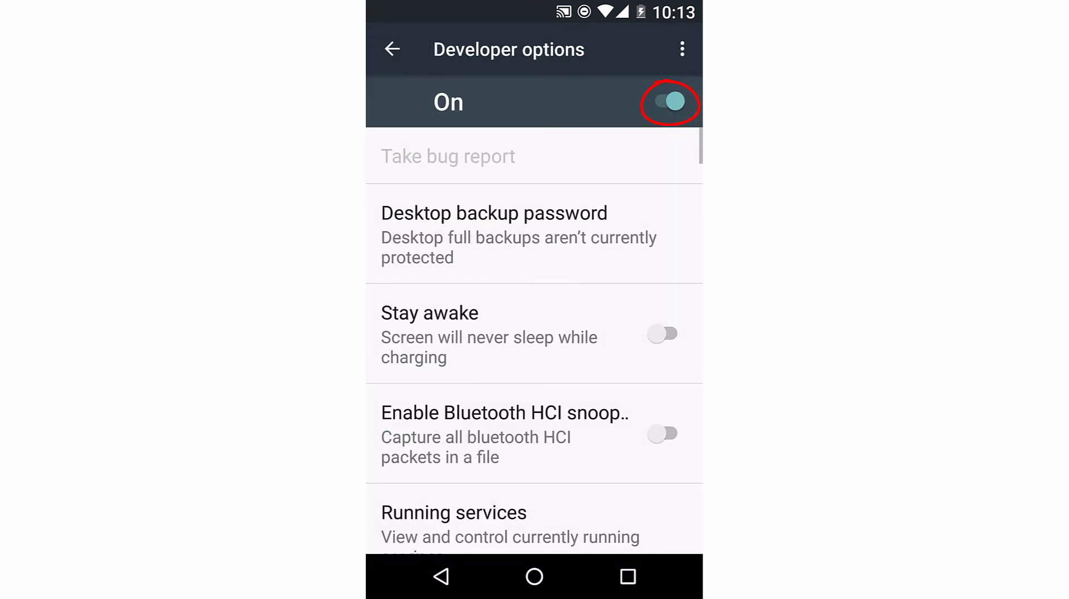
scroll(down, 3)
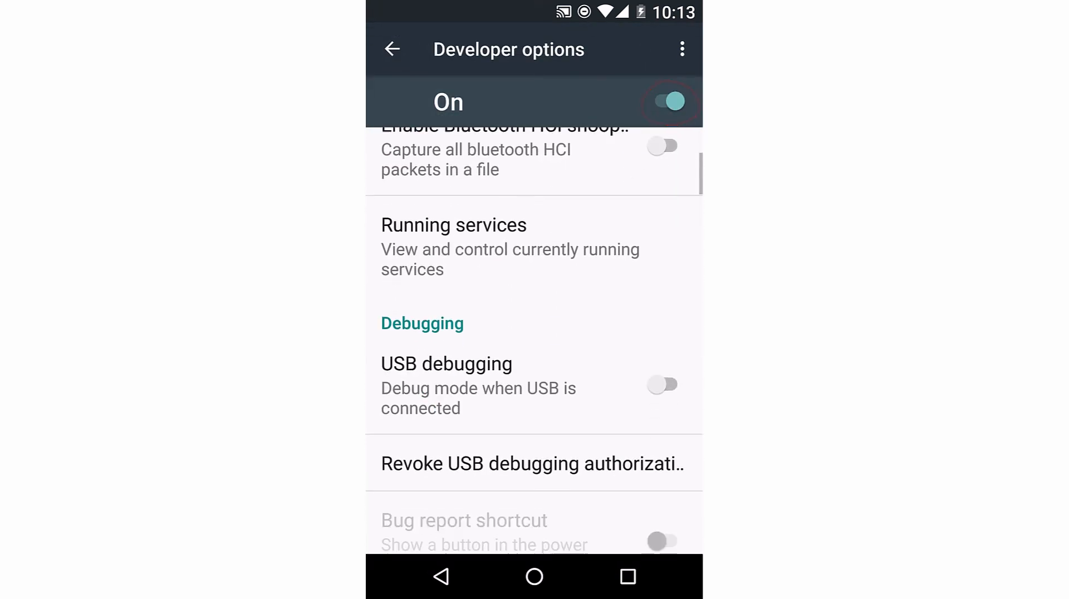
click(662, 384)
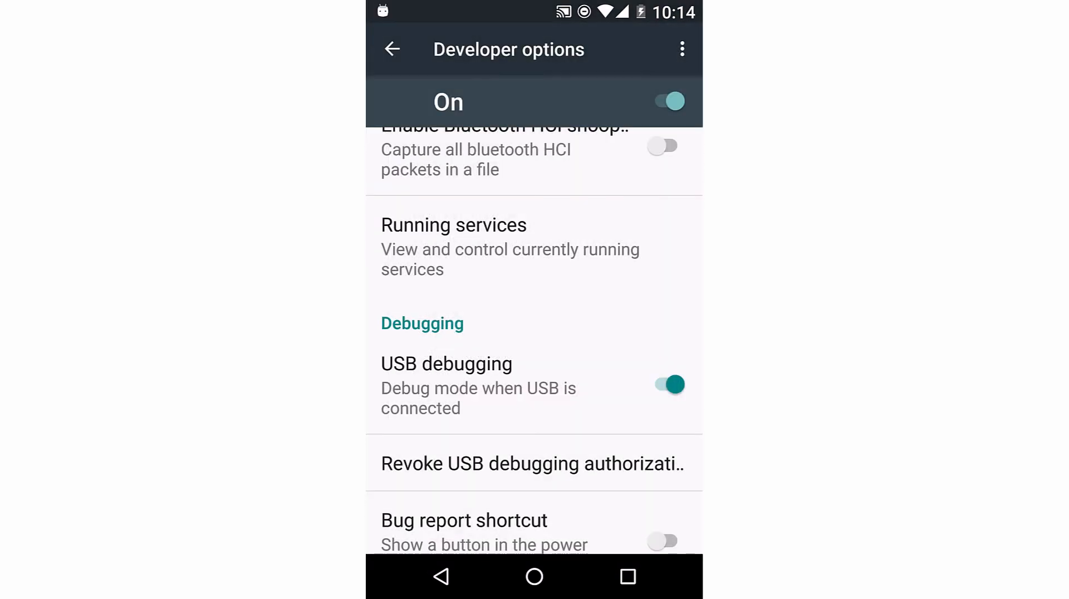
click(392, 49)
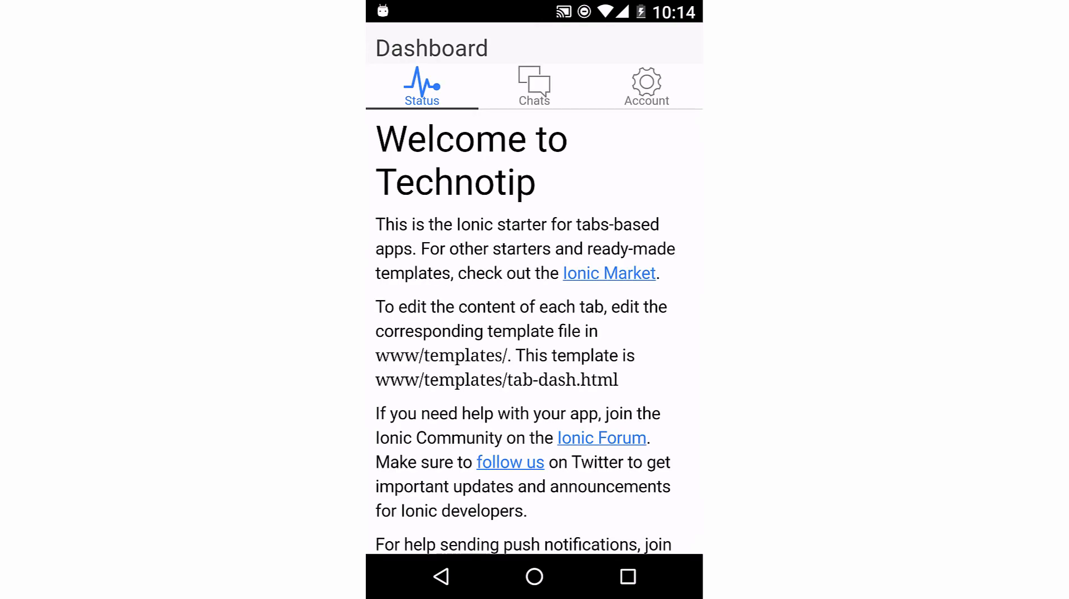
- View myApp1's Chats list and Account page on the Nexus 5 and toggle Enable Friends
click(533, 87)
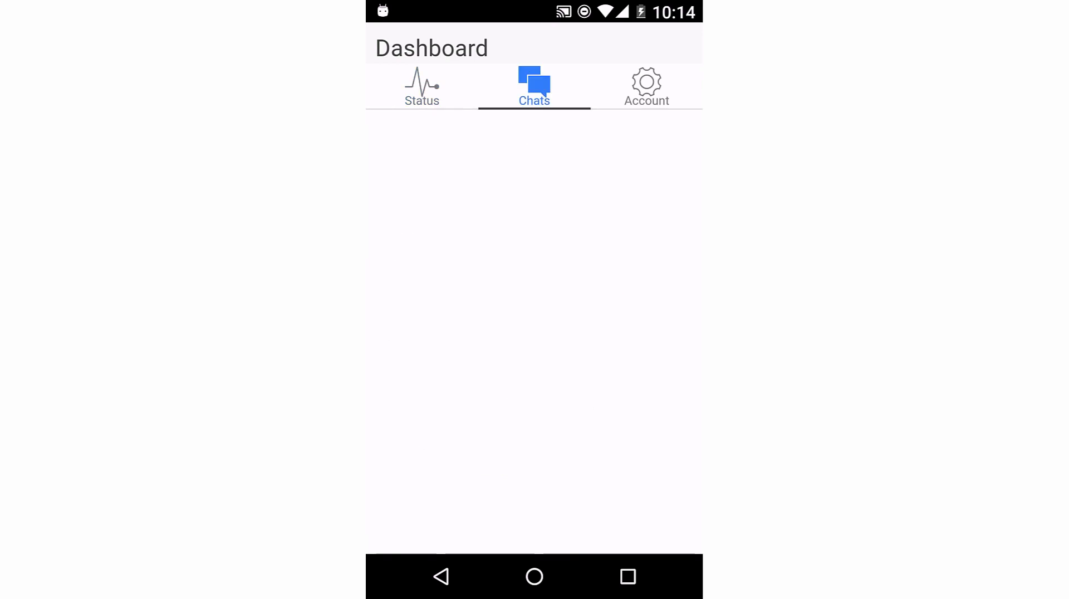
click(533, 87)
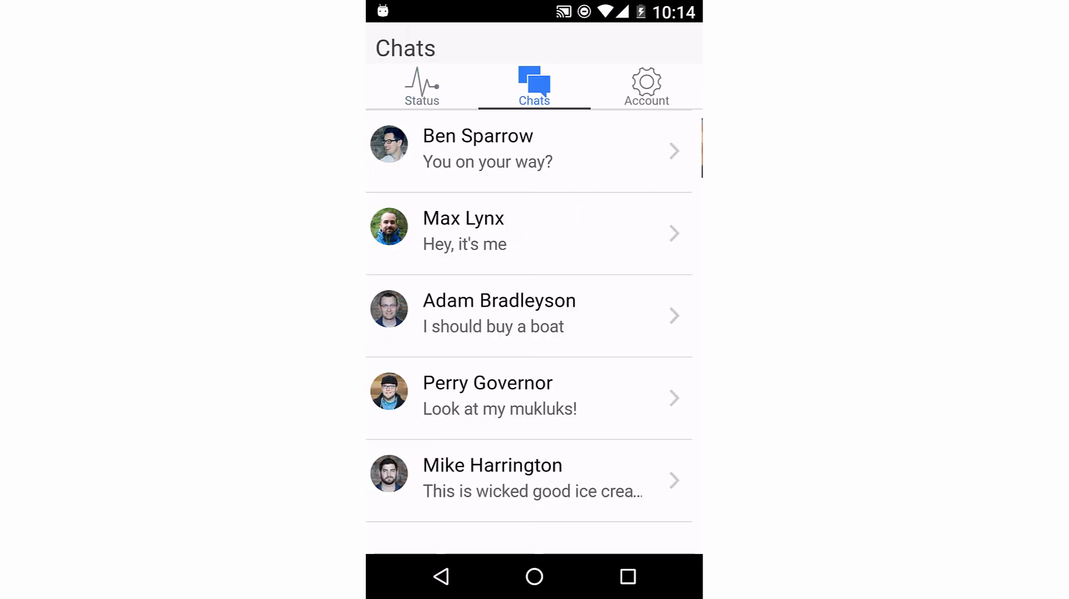
click(646, 86)
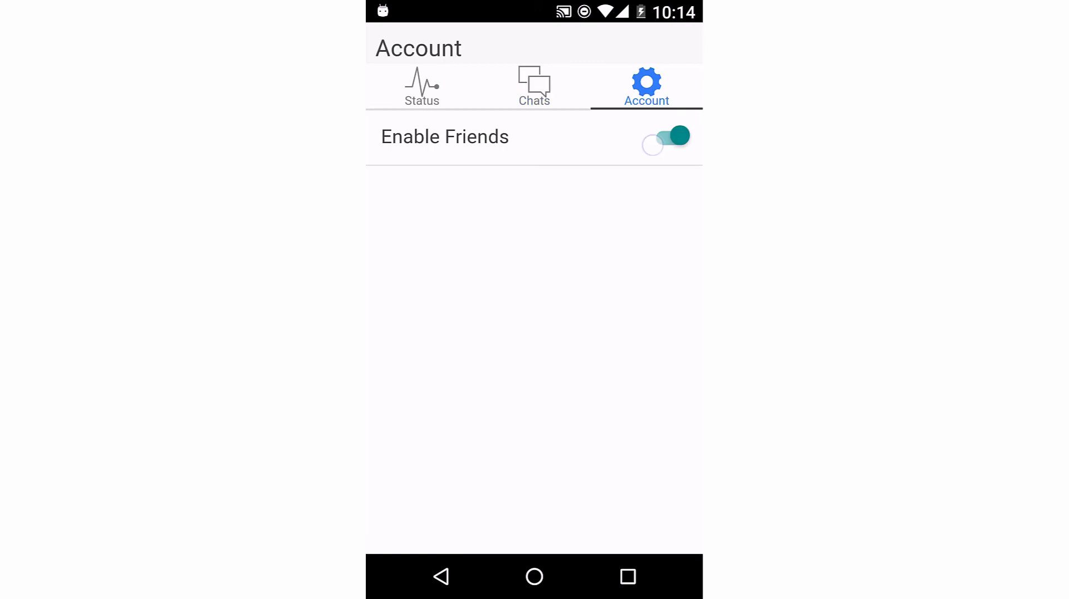
click(669, 136)
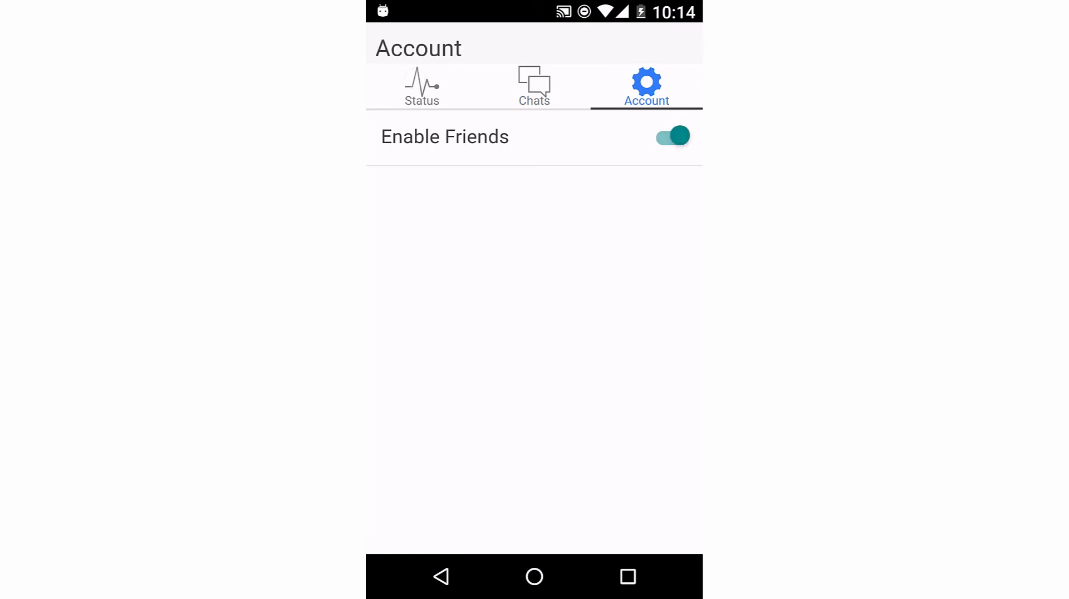
- Leave the app through the app drawer and return to the home screen showing the myApp1 icon
click(533, 576)
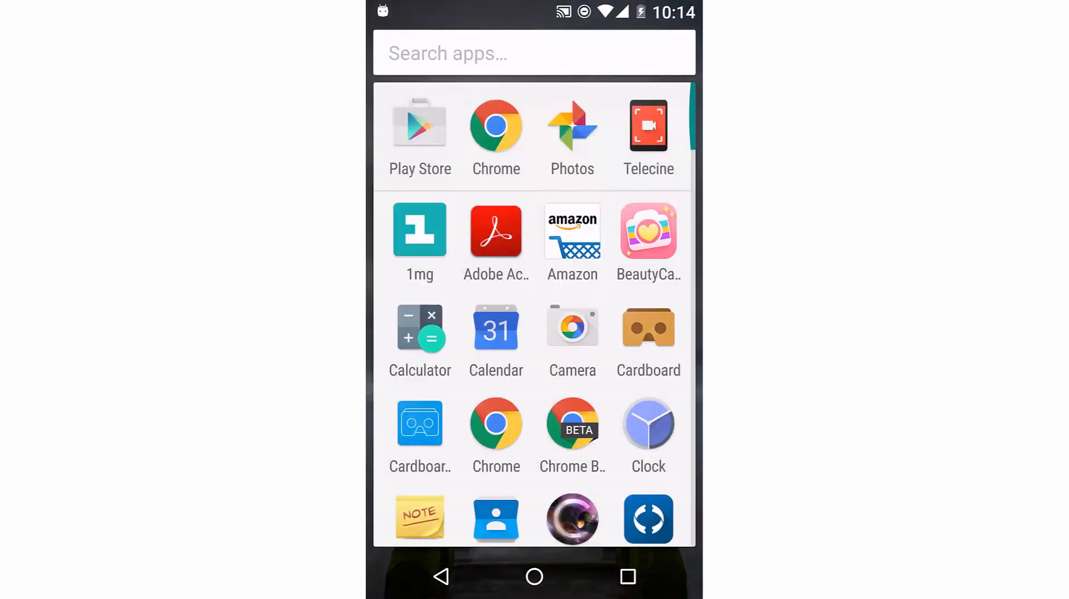
scroll(down, 3)
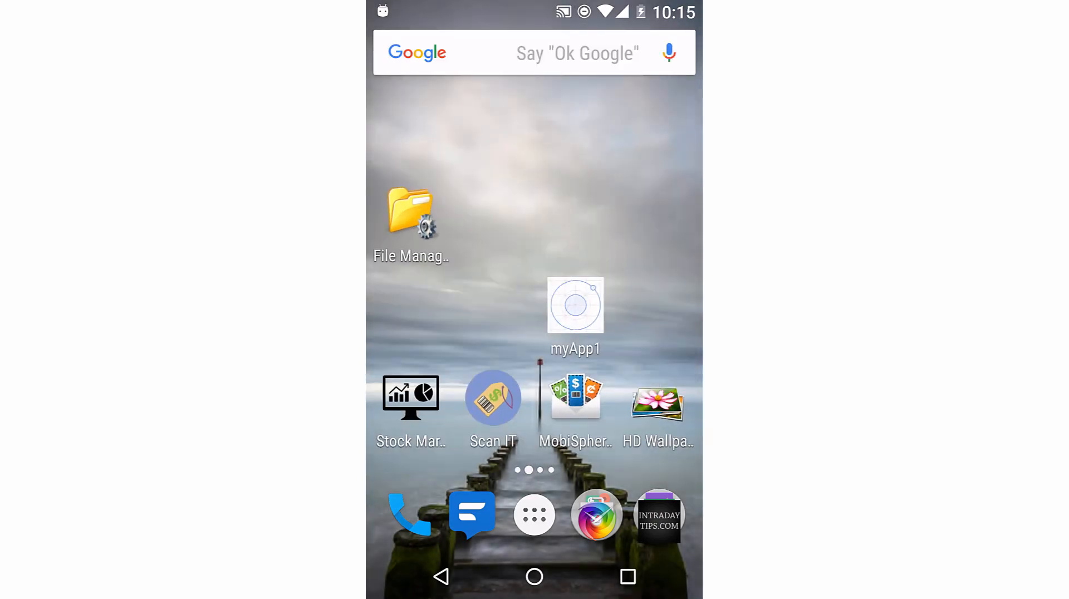
click(574, 305)
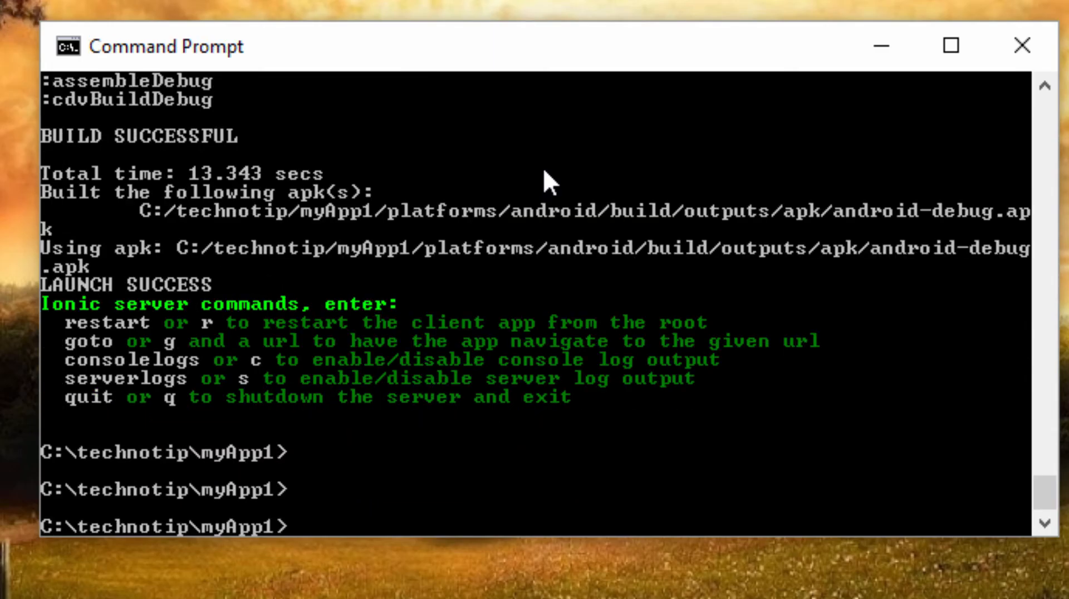
- Start typing ionic start myApp2 sidemenu, then correct it toward ionic start myApp3 blank
text(ionic start myApp2)
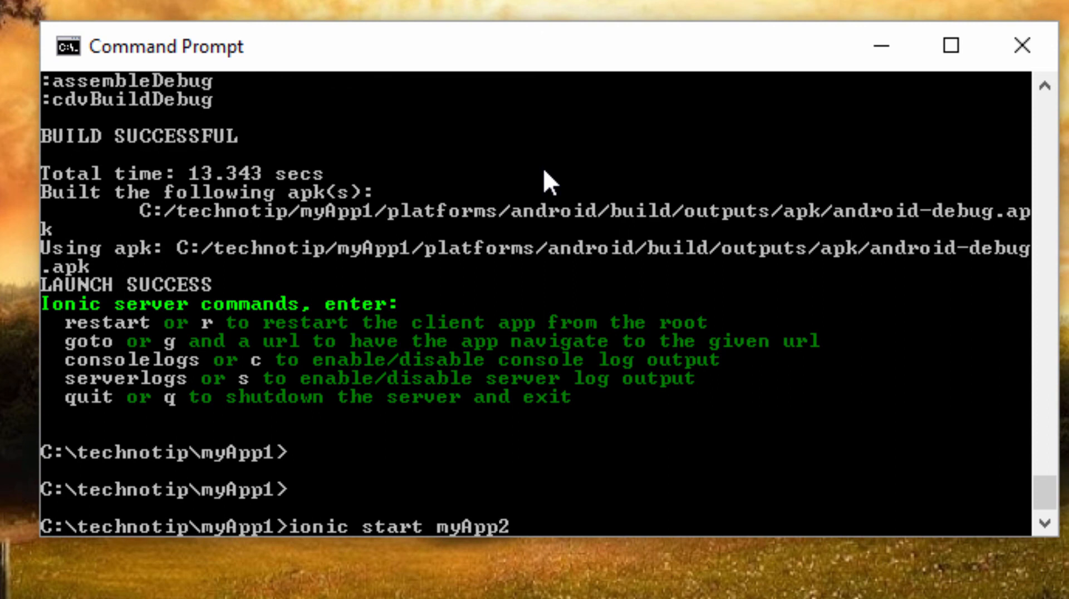
text(si)
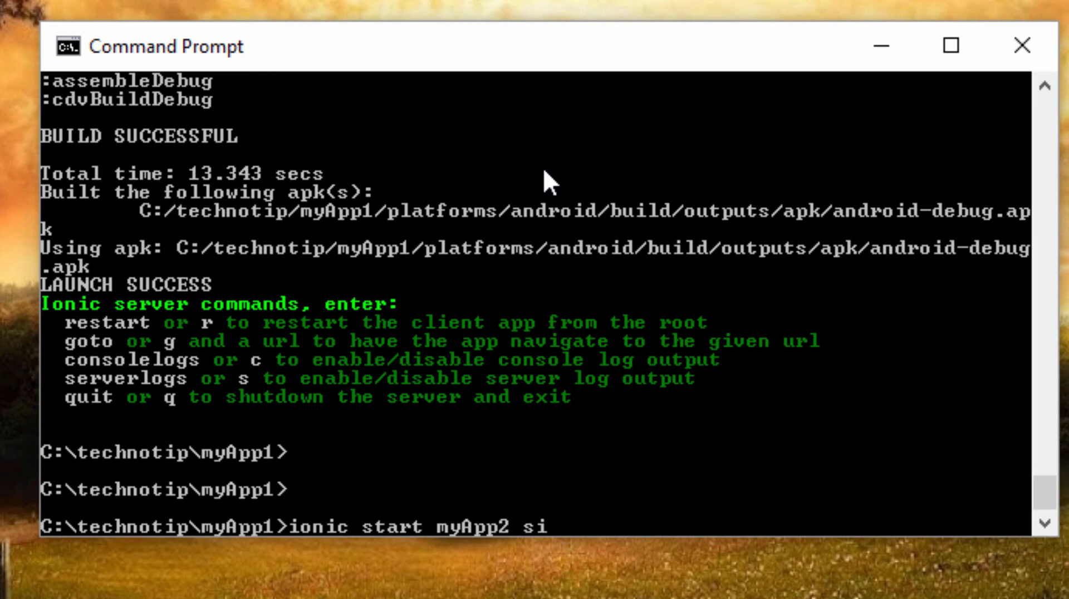
text(deme)
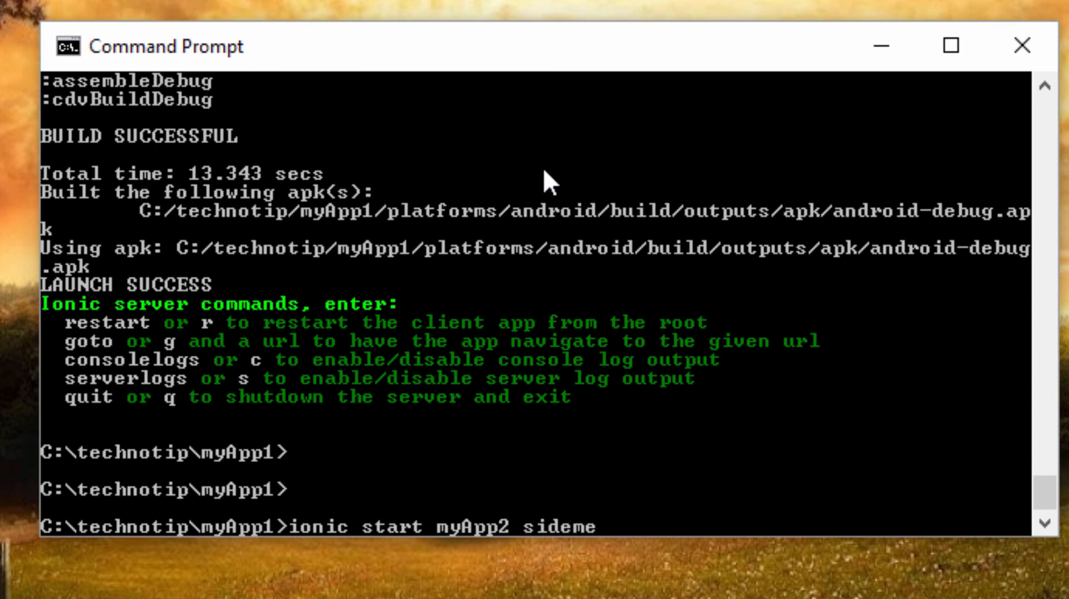
key(Backspace)
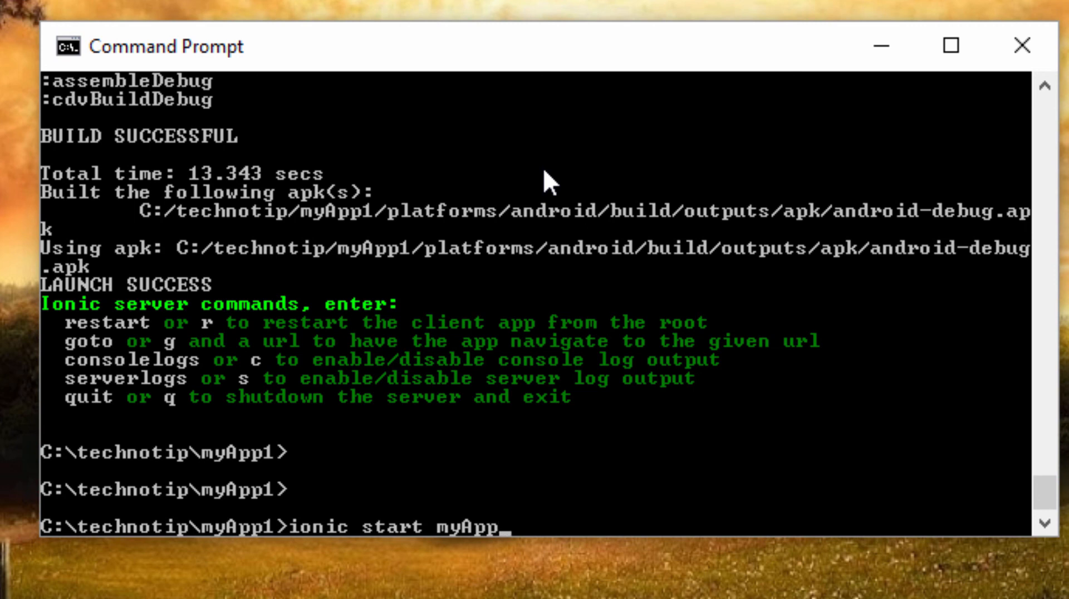
text(3 bla)
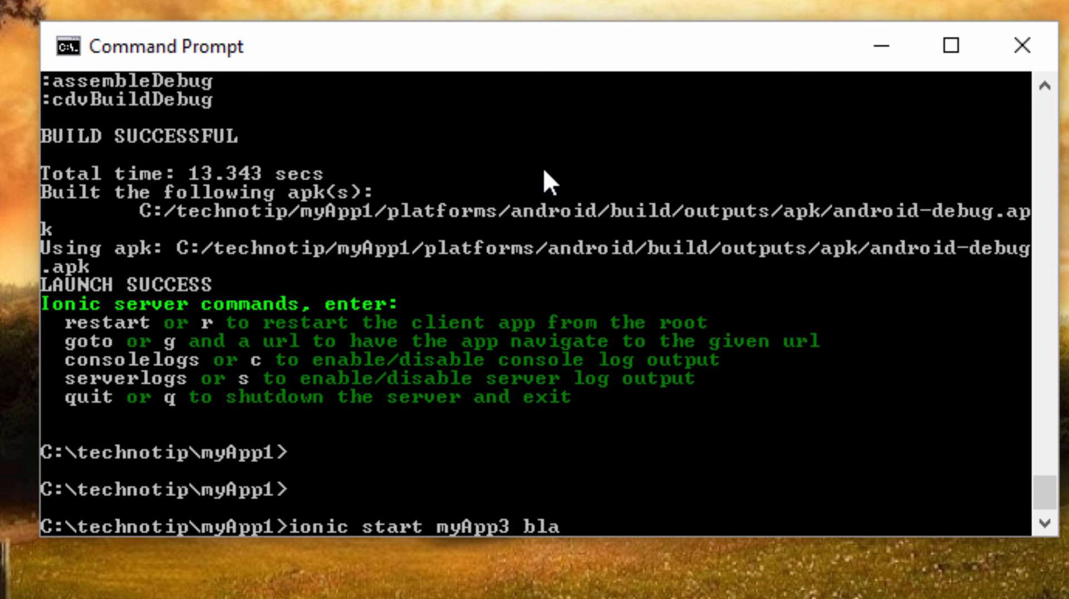